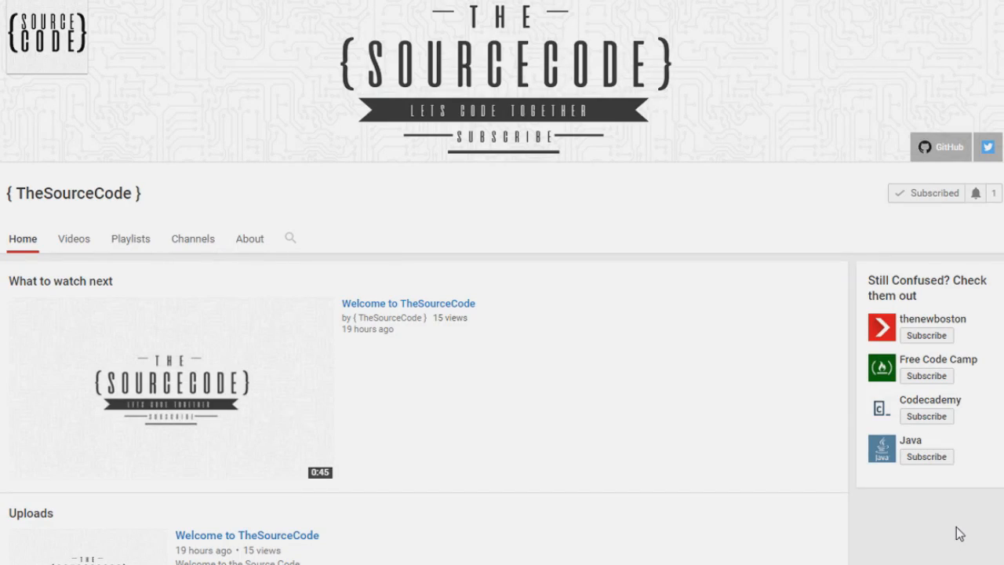
{"action": "mouse_move", "coordinate": [973, 257]}
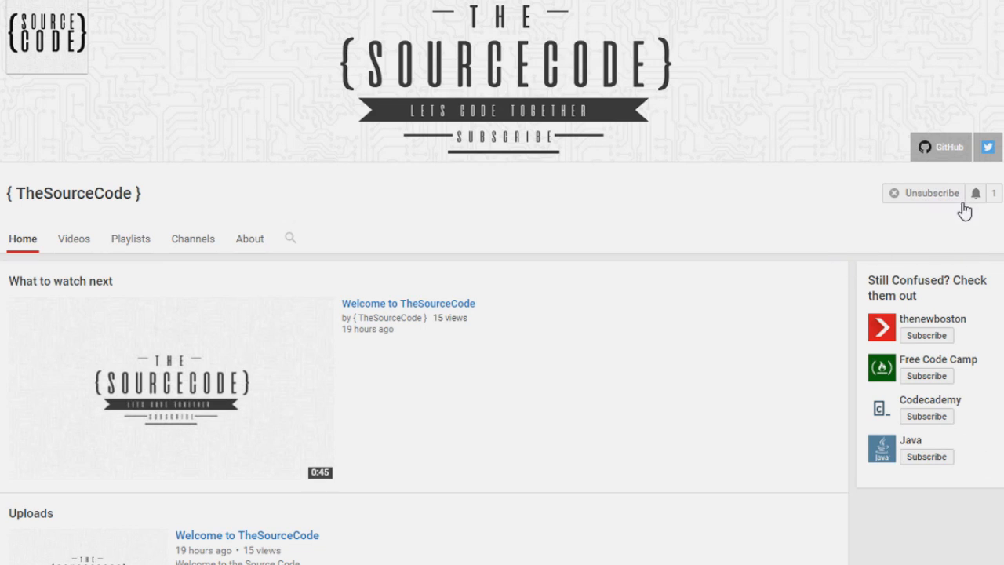
- Bring up the notification settings dialog for the subscribed TheSourceCode channel
{"action": "left_click", "coordinate": [977, 193]}
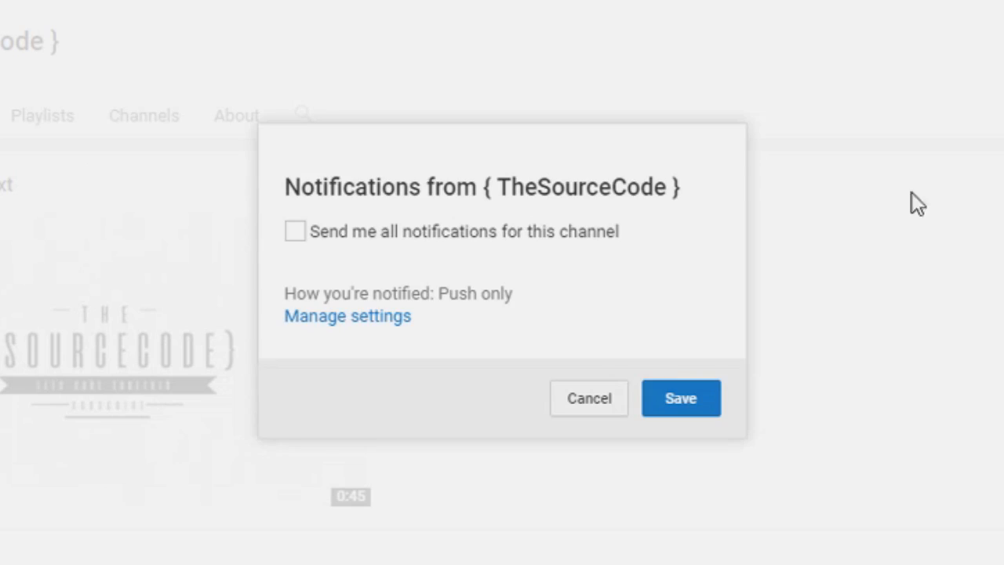
{"action": "mouse_move", "coordinate": [303, 241]}
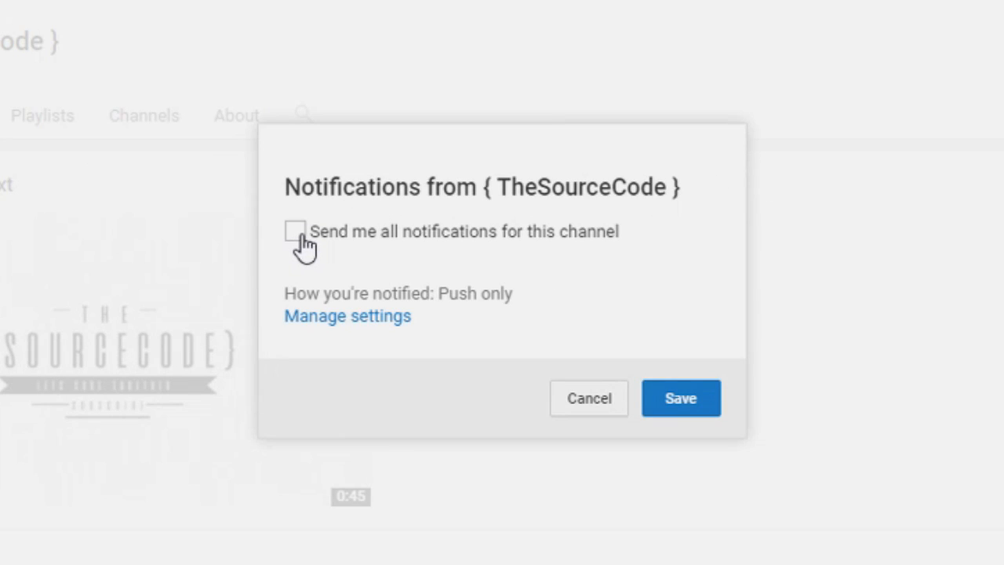
{"action": "mouse_move", "coordinate": [635, 352]}
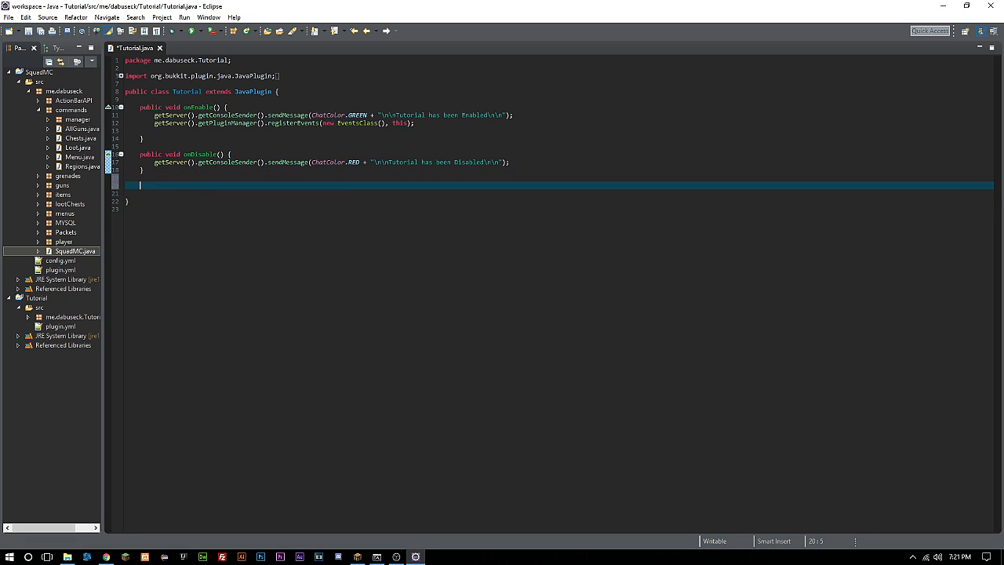
- Write an empty public void loadConfig() method in the Tutorial class
{"action": "type", "text": "public void"}
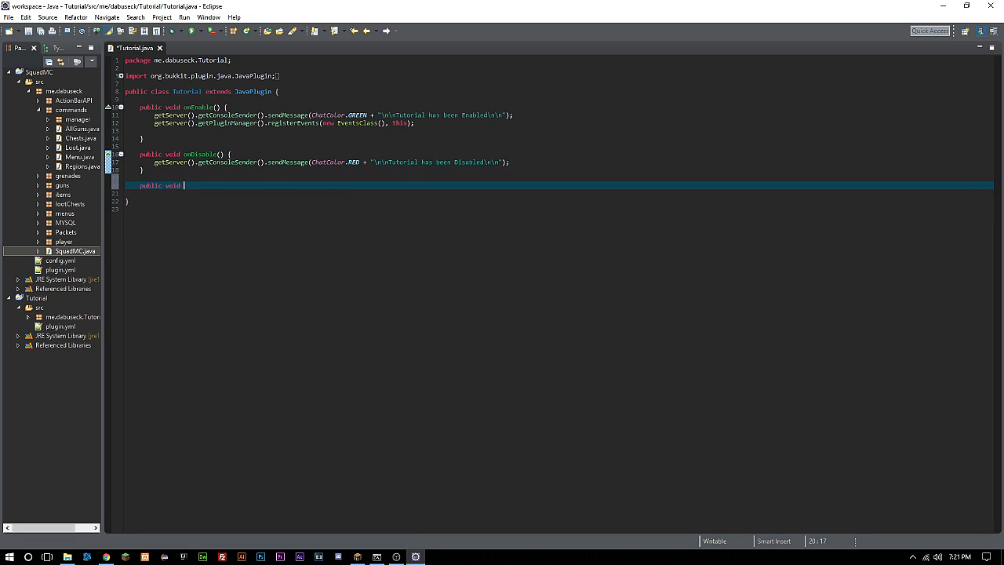
{"action": "type", "text": "loadConfig"}
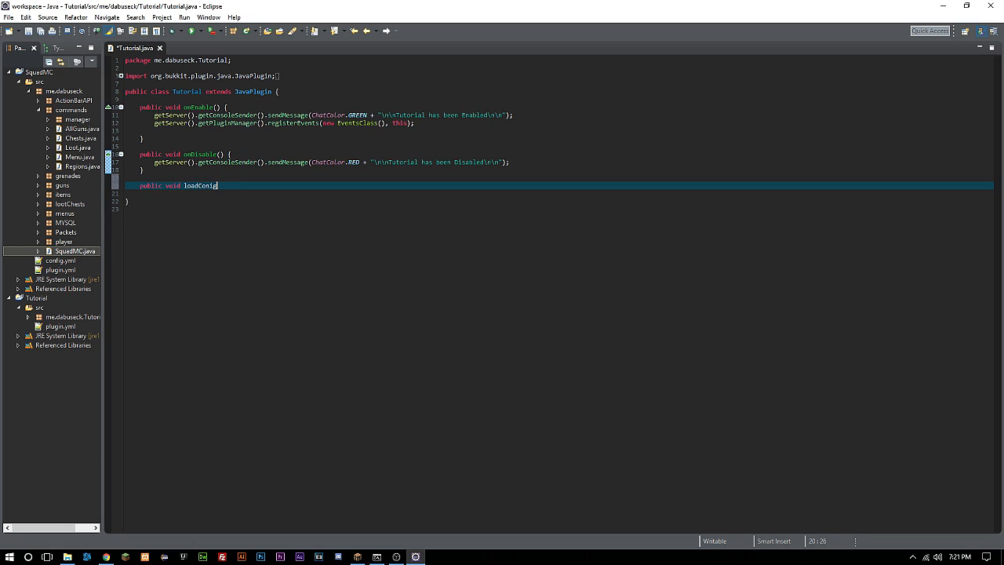
{"action": "type", "text": "()"}
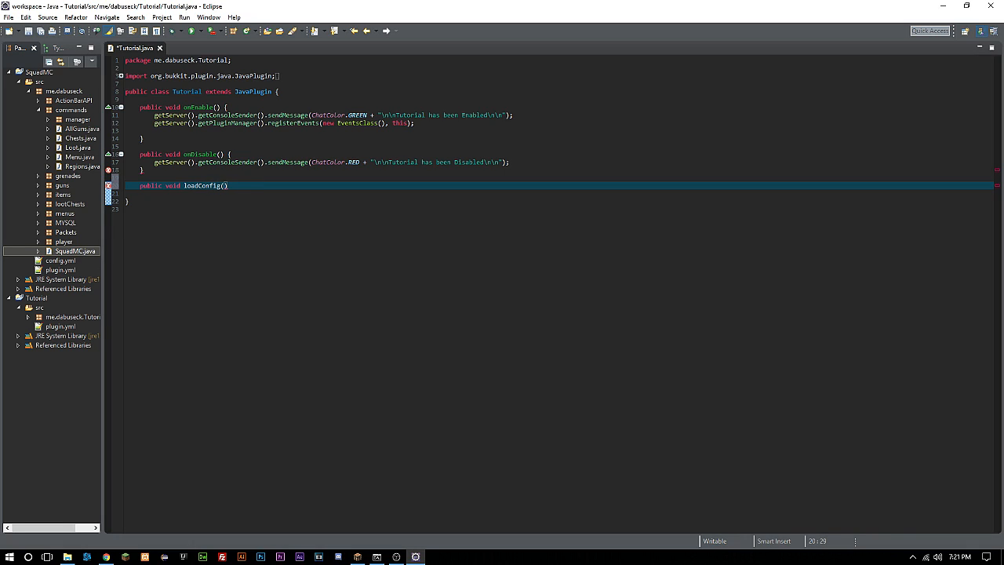
{"action": "type", "text": "{"}
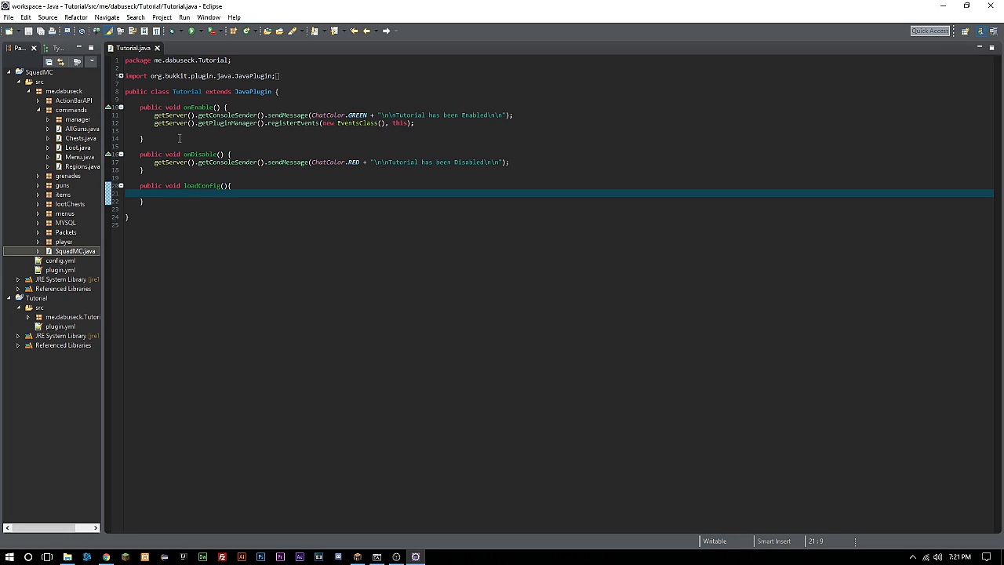
{"action": "mouse_move", "coordinate": [77, 120]}
{"action": "type", "text": "loadConfig("}
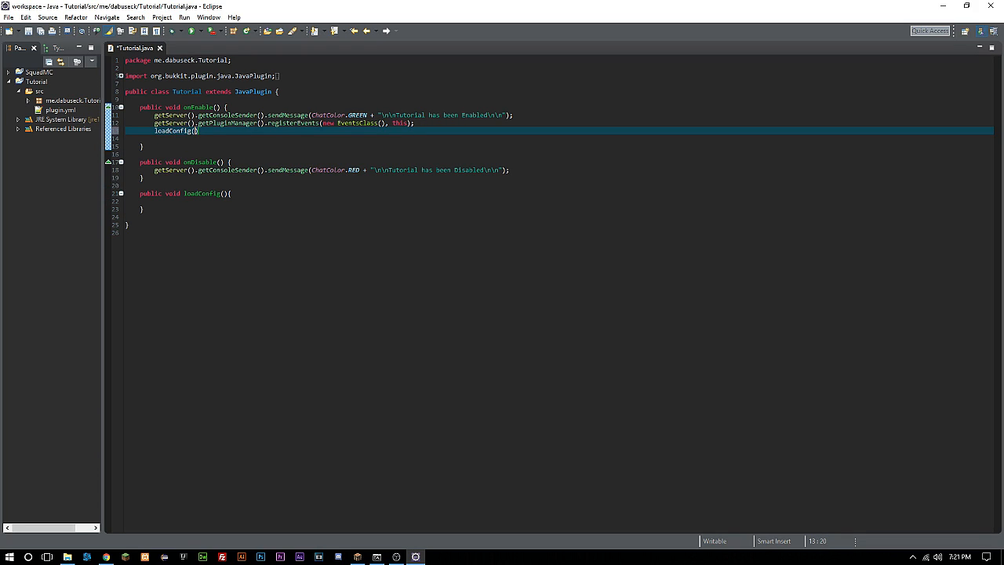
- Fill loadConfig with getConfig().options().copyDefaults(true);
{"action": "type", "text": ");"}
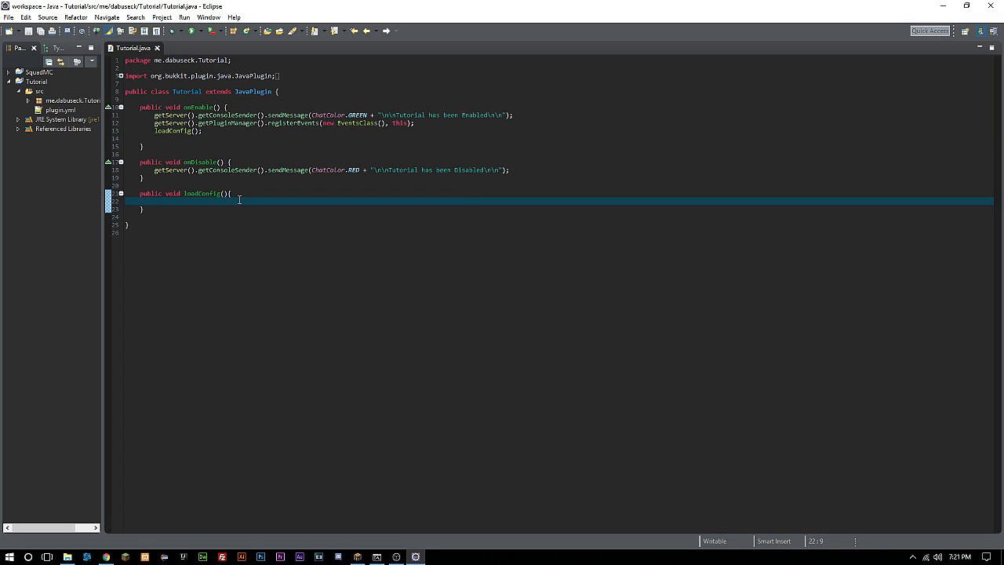
{"action": "type", "text": "get"}
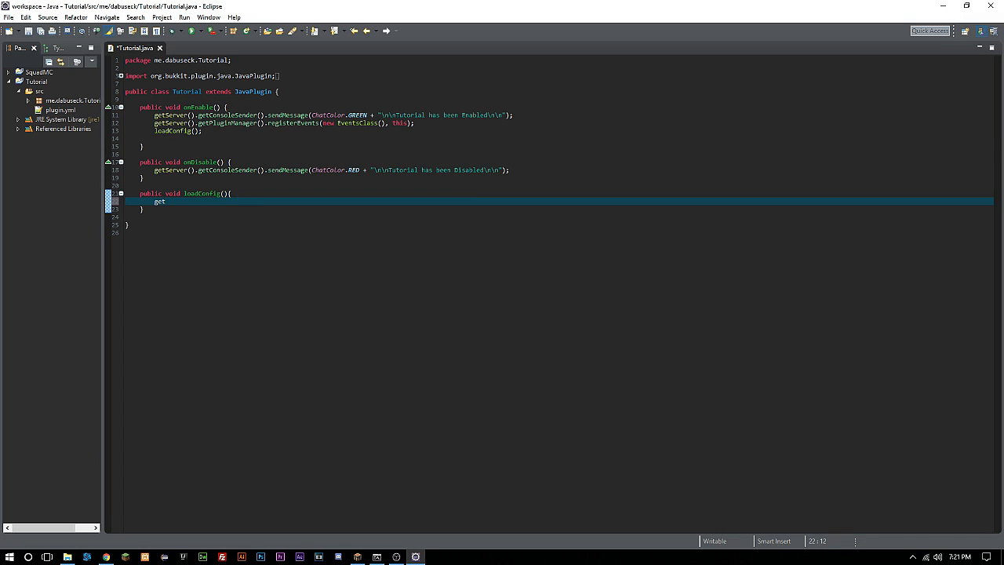
{"action": "type", "text": "Config()."}
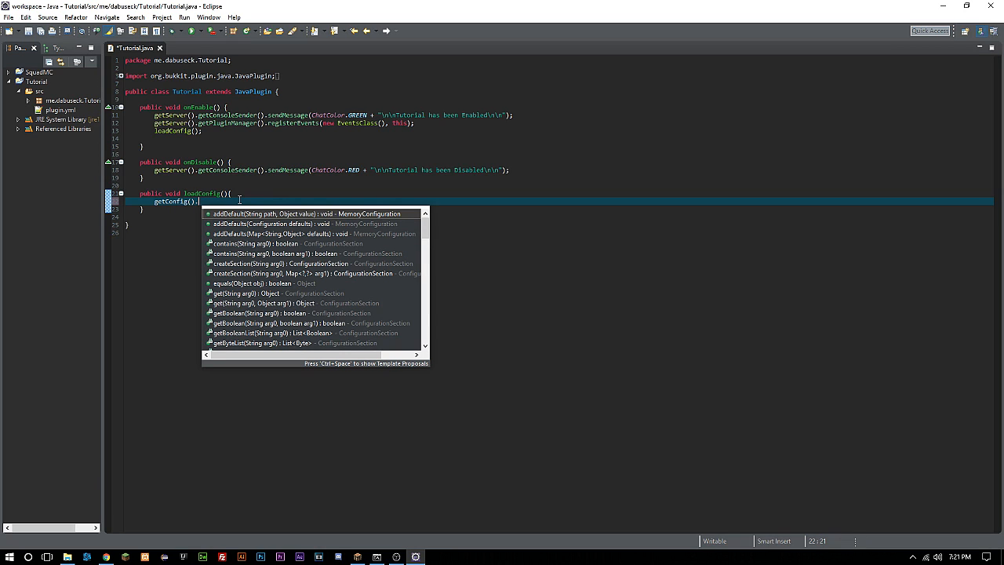
{"action": "type", "text": "options().copyDefaults(value)"}
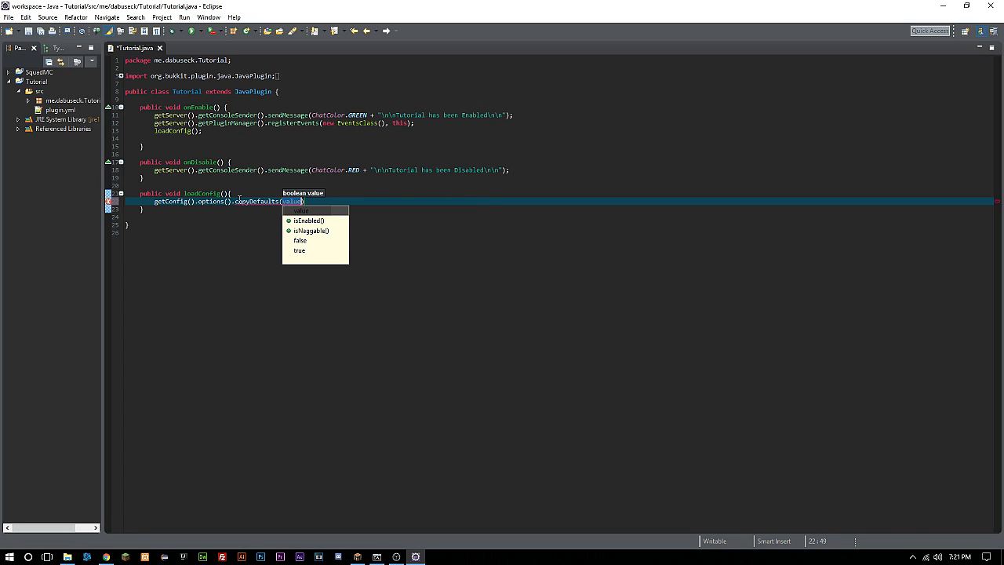
{"action": "double_click", "coordinate": [298, 251]}
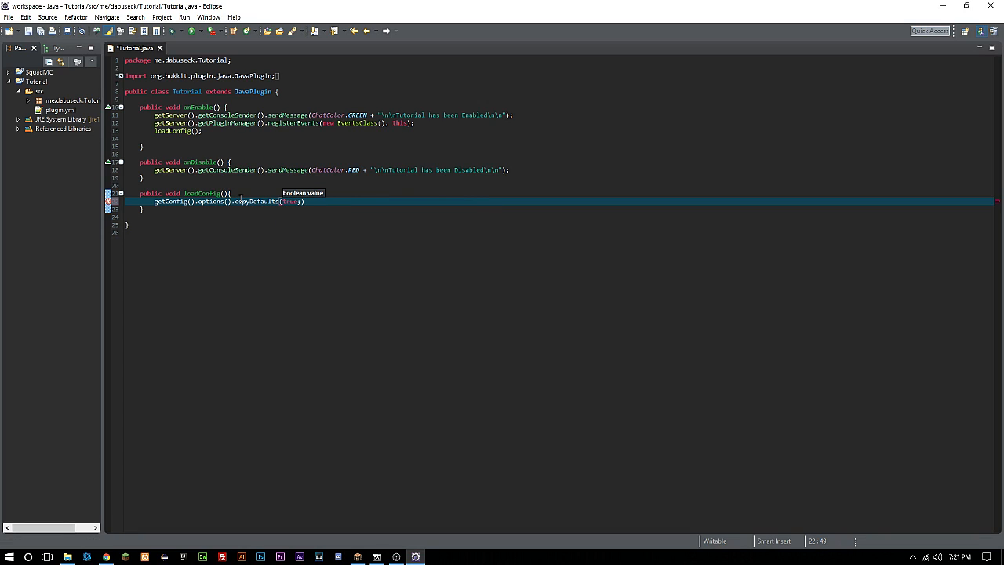
{"action": "type", "text": "p"}
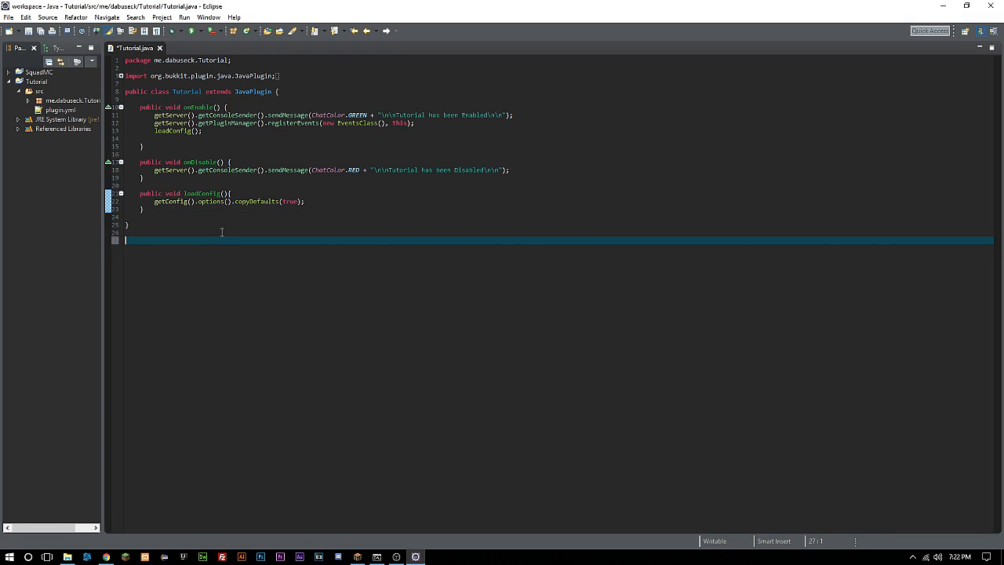
{"action": "type", "text": "User:"}
{"action": "type", "text": "Malik:"}
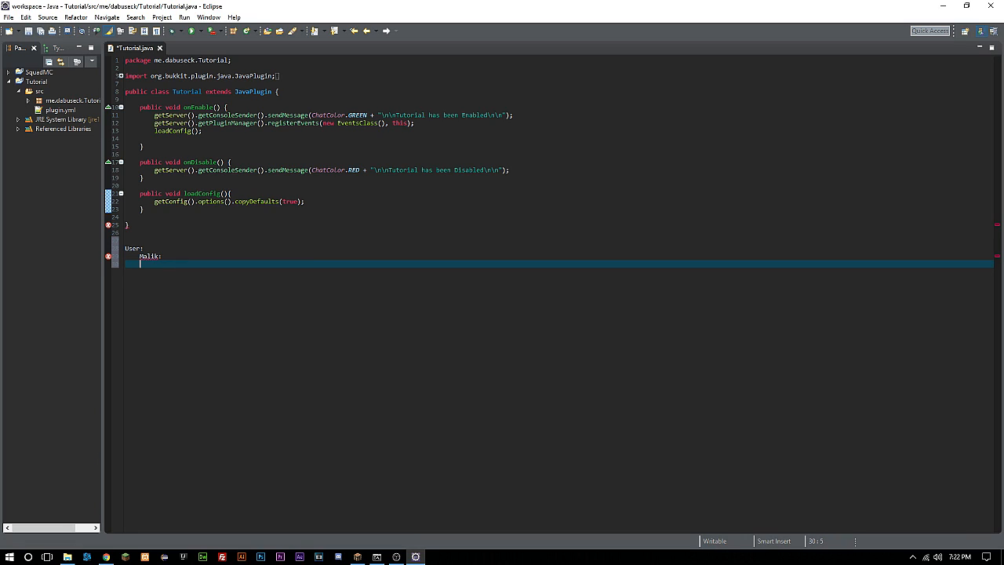
{"action": "type", "text": "You:"}
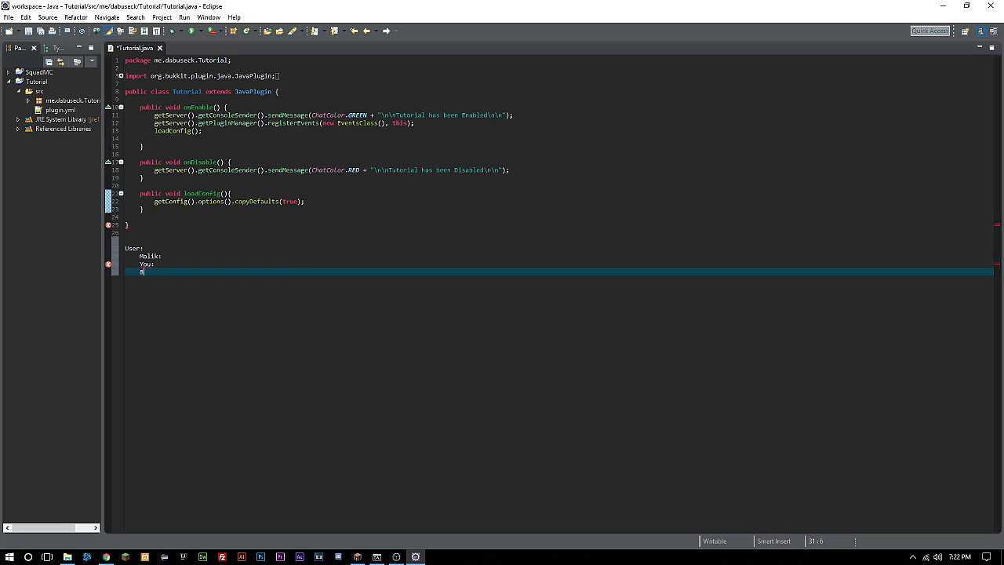
{"action": "type", "text": "rpo"}
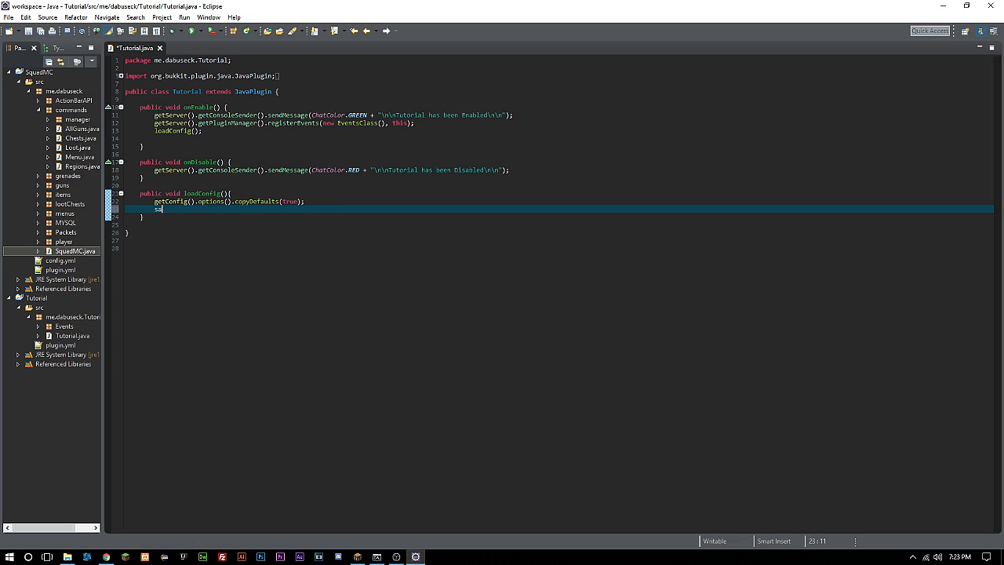
- End loadConfig with saveConfig(); and save the Tutorial class
{"action": "type", "text": "saveConfig();"}
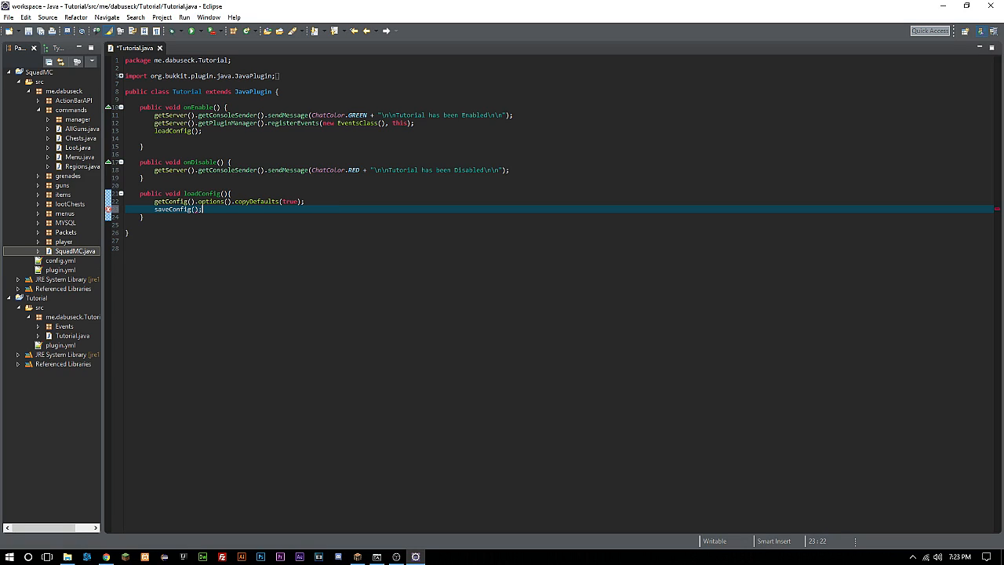
{"action": "key", "text": "ctrl+s"}
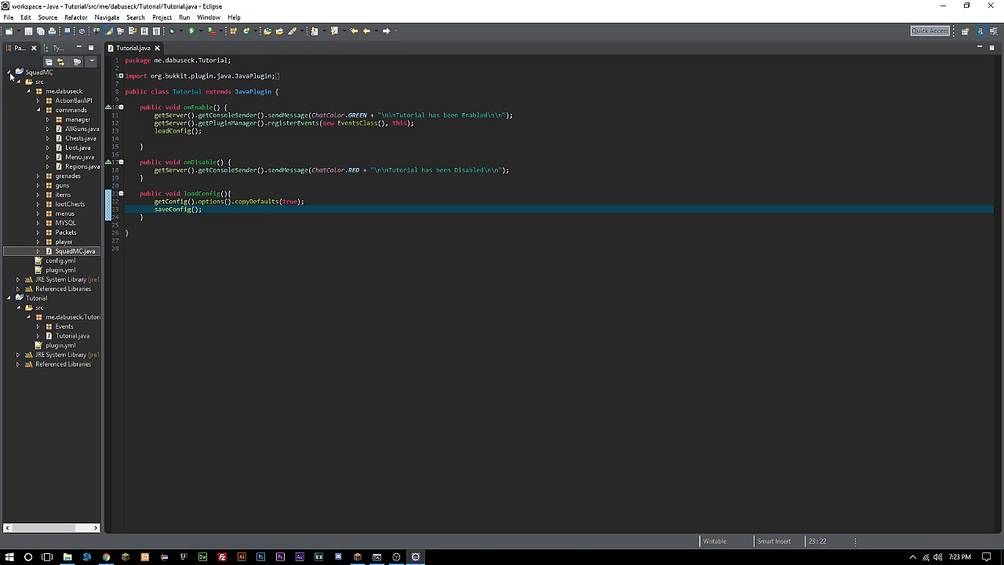
{"action": "left_click", "coordinate": [19, 82]}
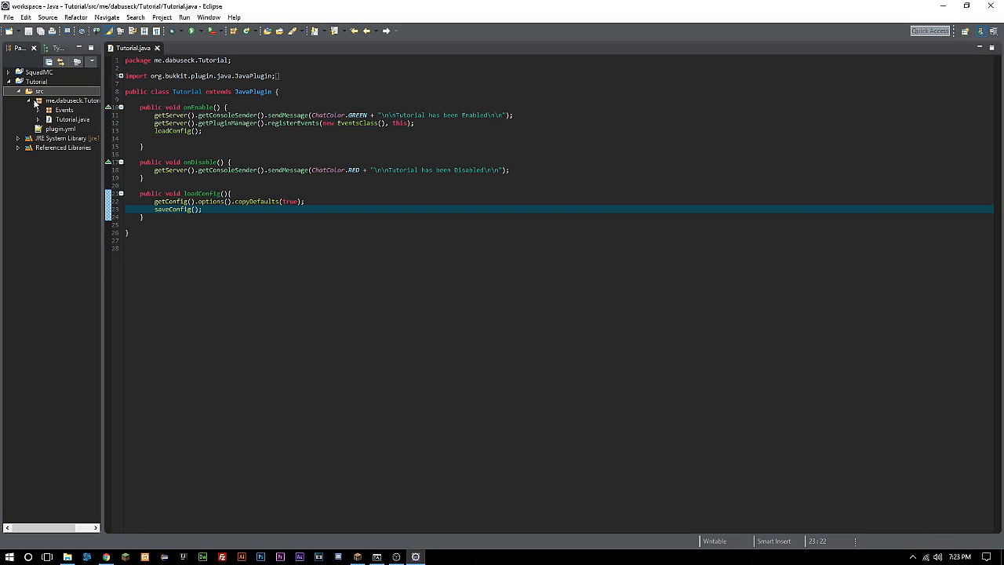
- Create a new empty config.yml file in the Tutorial project via the New File dialog
{"action": "right_click", "coordinate": [38, 91]}
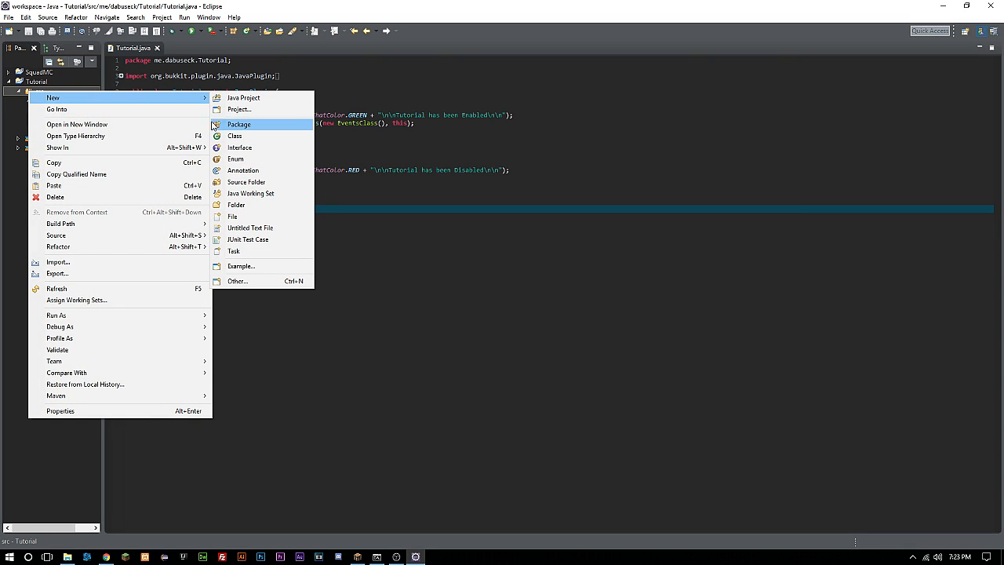
{"action": "left_click", "coordinate": [232, 217]}
{"action": "type", "text": "config.yml"}
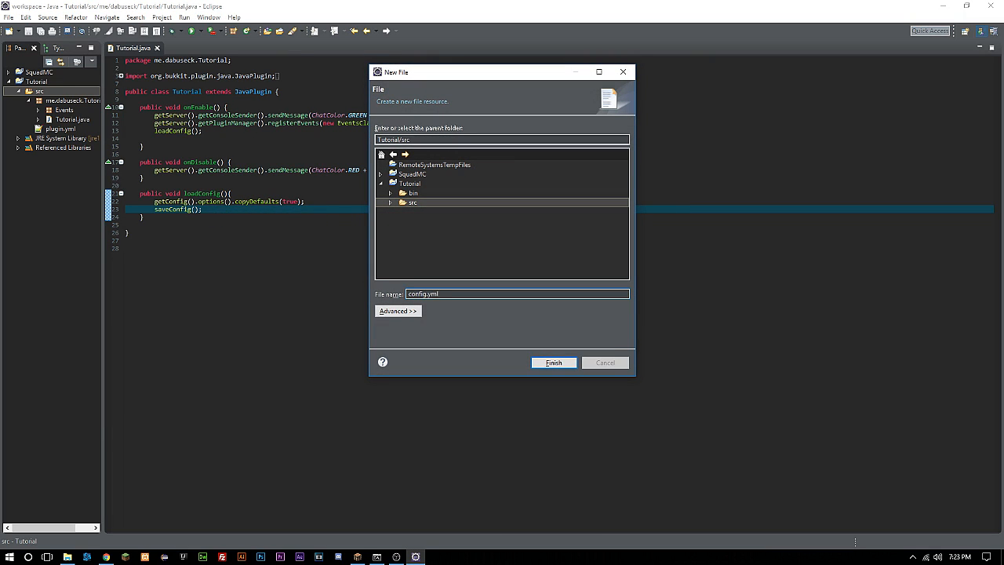
{"action": "left_click", "coordinate": [553, 363]}
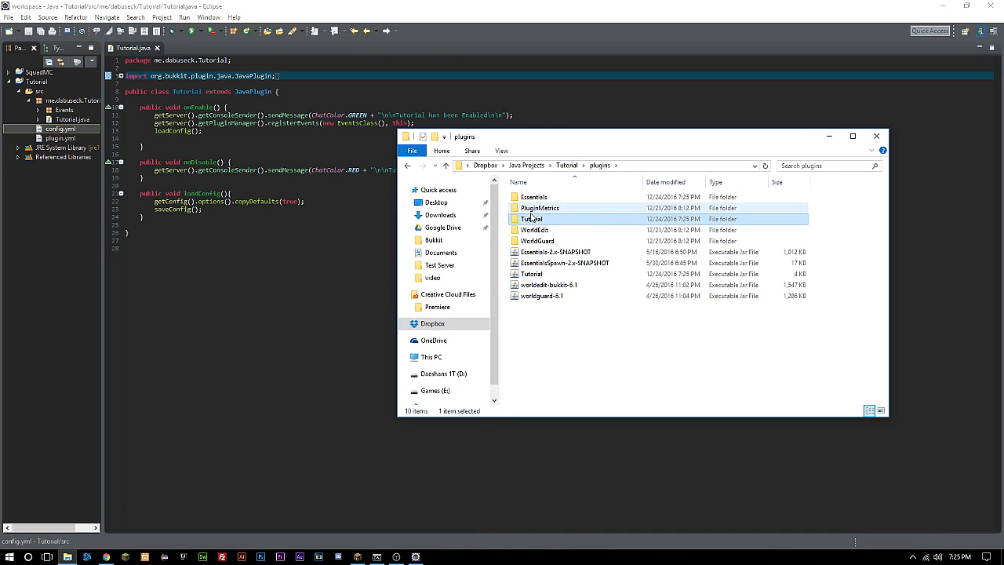
{"action": "left_click", "coordinate": [875, 135]}
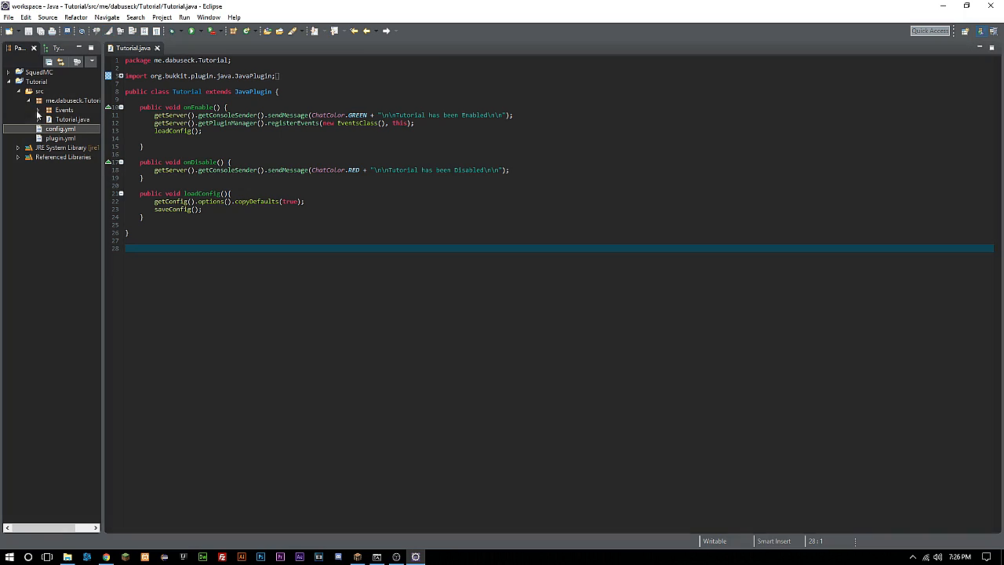
- In EventsClass's place handler, replace the broadcast with a plugin.getConfig().set(...) call and save
{"action": "left_click", "coordinate": [38, 109]}
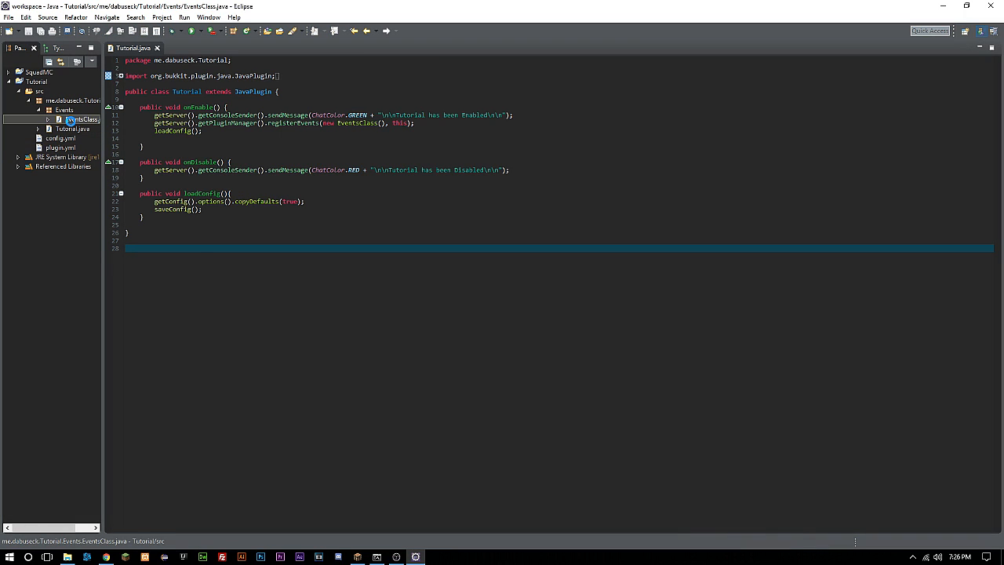
{"action": "double_click", "coordinate": [77, 117]}
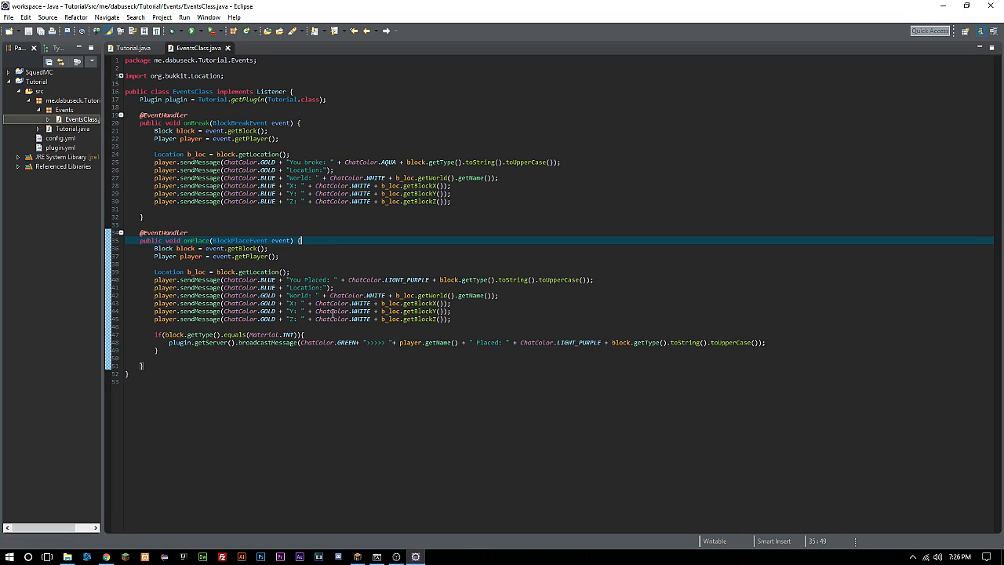
{"action": "mouse_move", "coordinate": [302, 263]}
{"action": "type", "text": "private "}
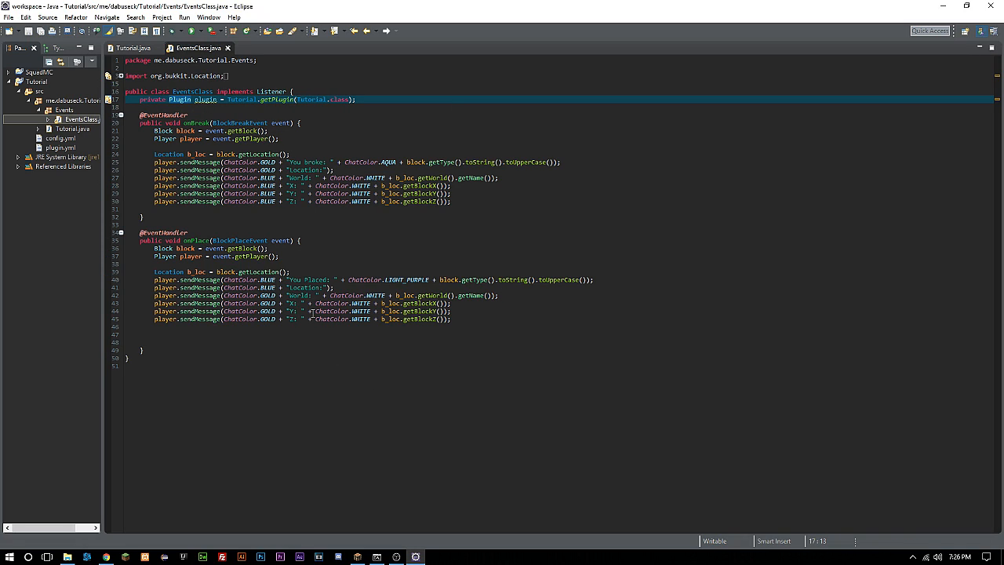
{"action": "left_click", "coordinate": [472, 328]}
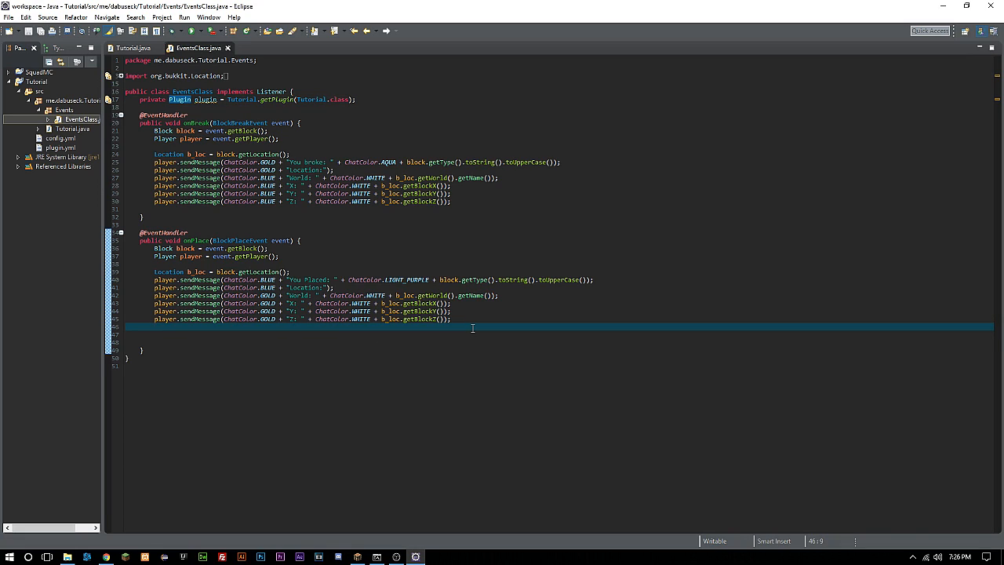
{"action": "type", "text": "p"}
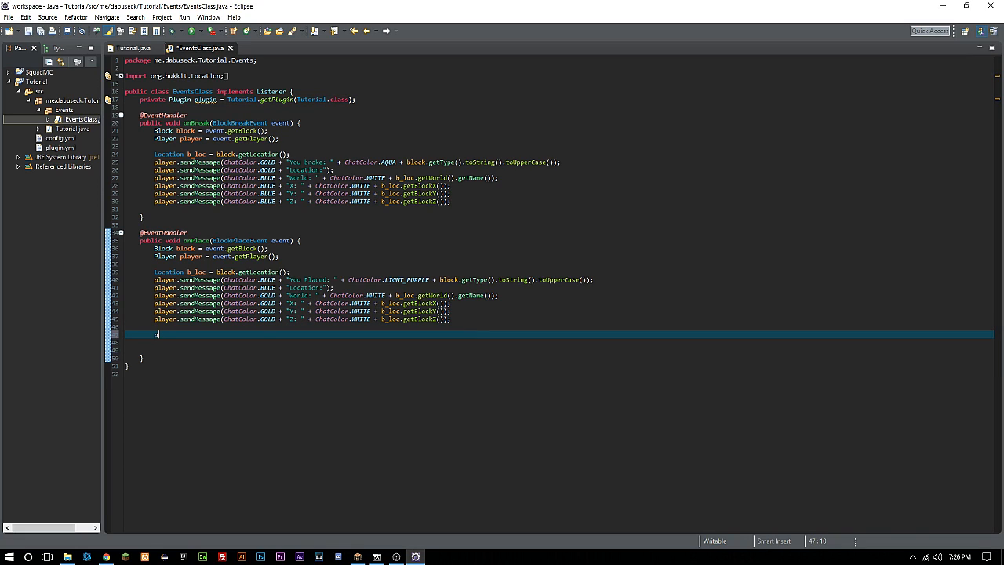
{"action": "type", "text": "lugin."}
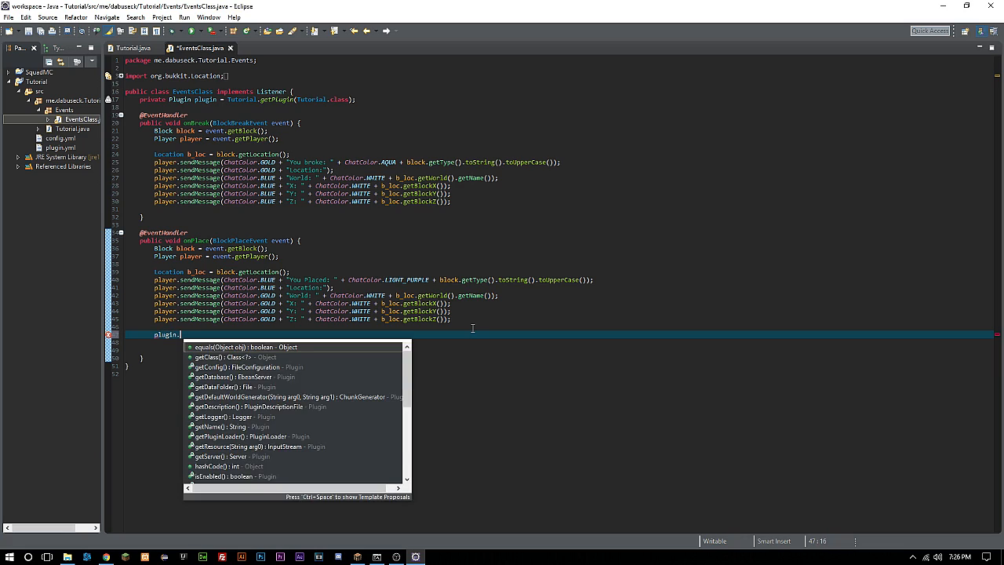
{"action": "type", "text": "getConfig()."}
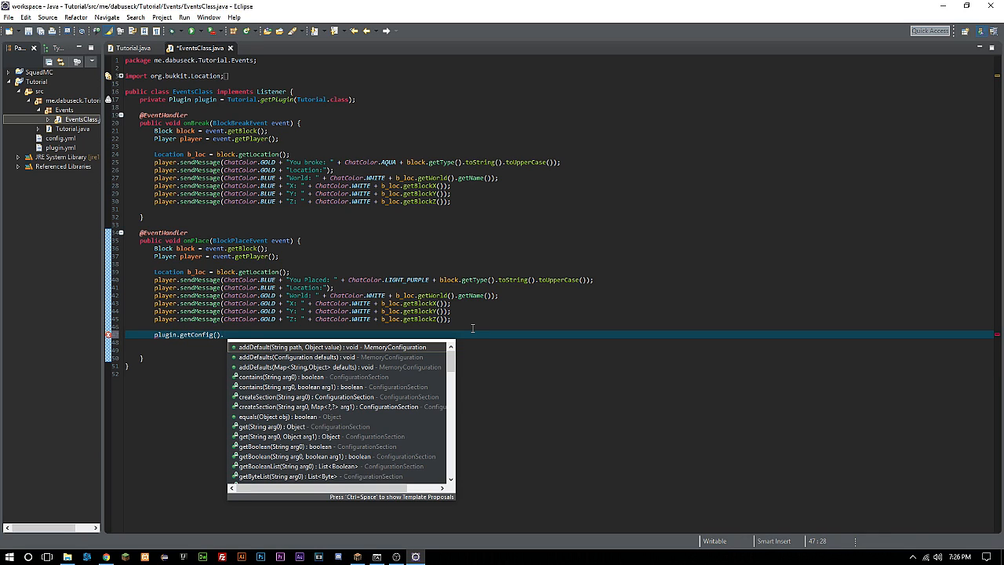
{"action": "type", "text": "set(arg0, arg1);"}
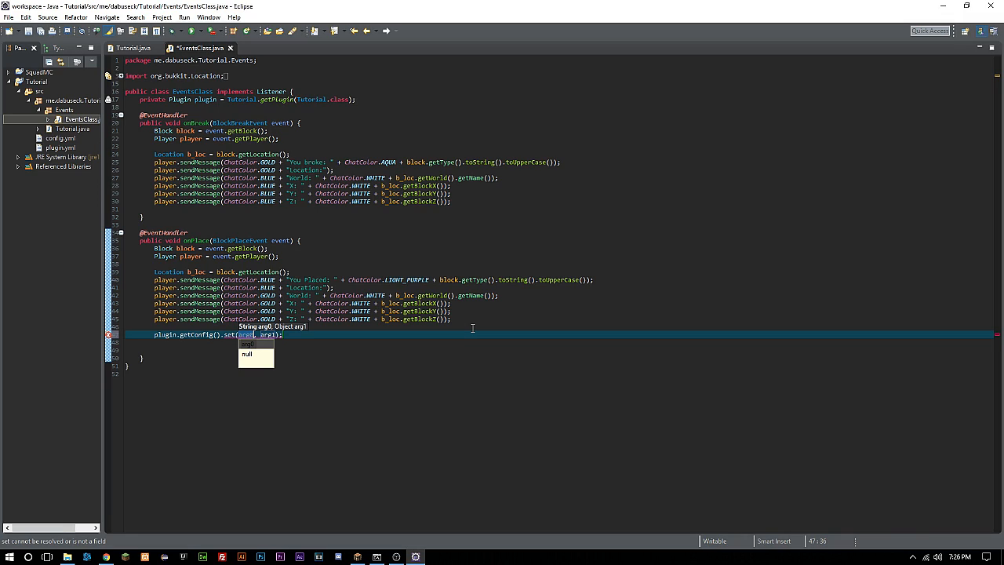
{"action": "key", "text": "Escape"}
{"action": "type", "text": "\"\""}
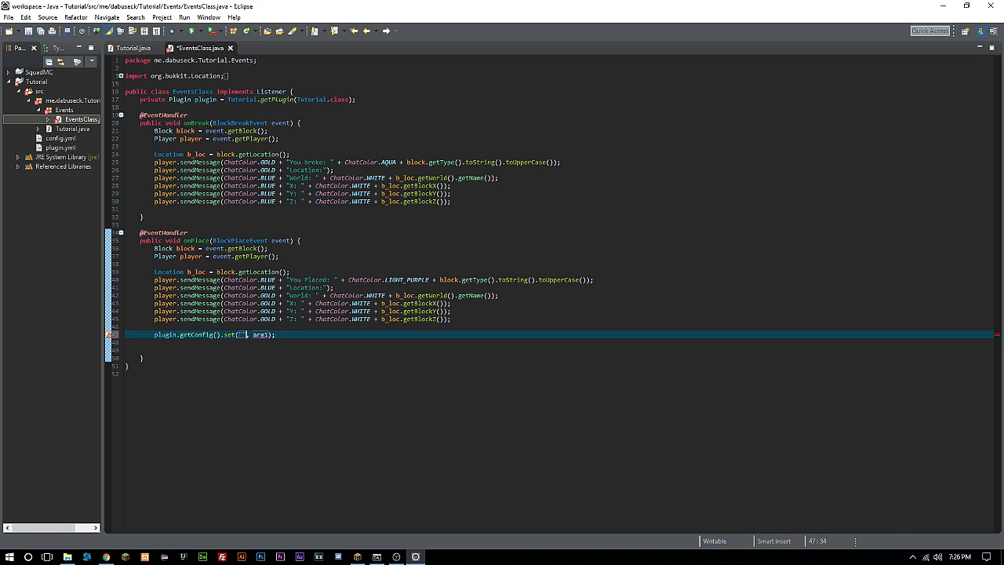
{"action": "key", "text": "ctrl+s"}
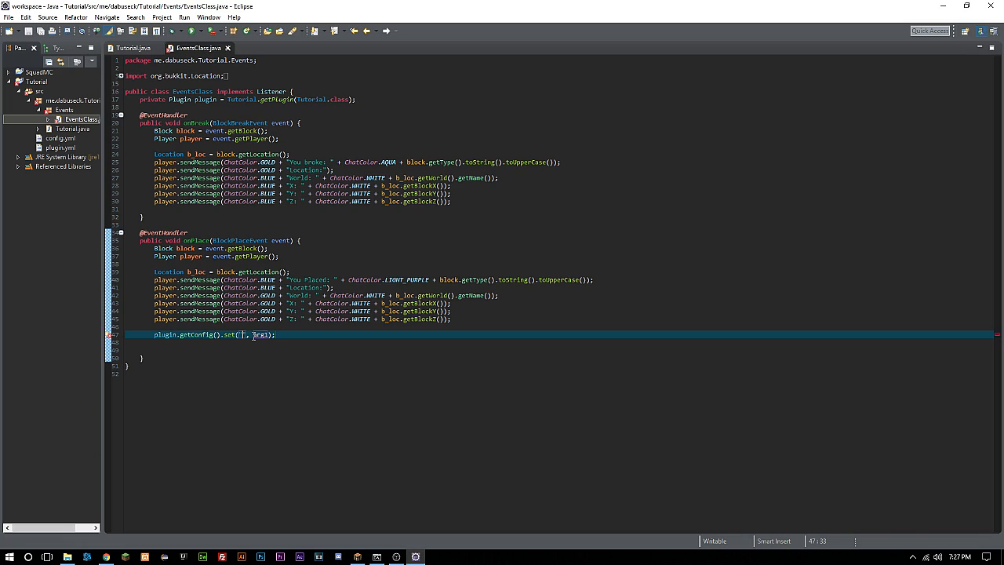
- Wrap the set call in if (block.getType().equals(Material.TNT))
{"action": "key", "text": "Enter"}
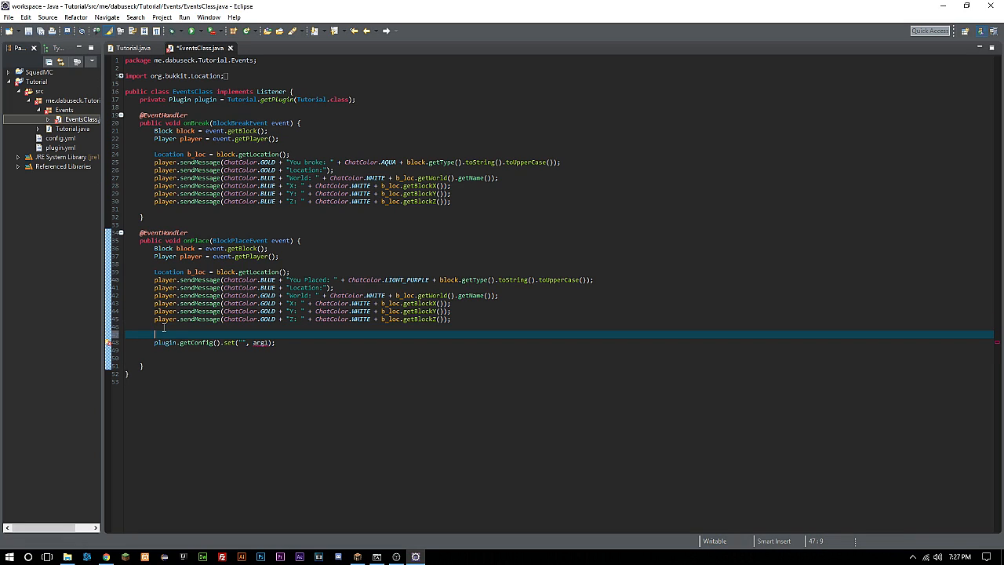
{"action": "type", "text": "if(block."}
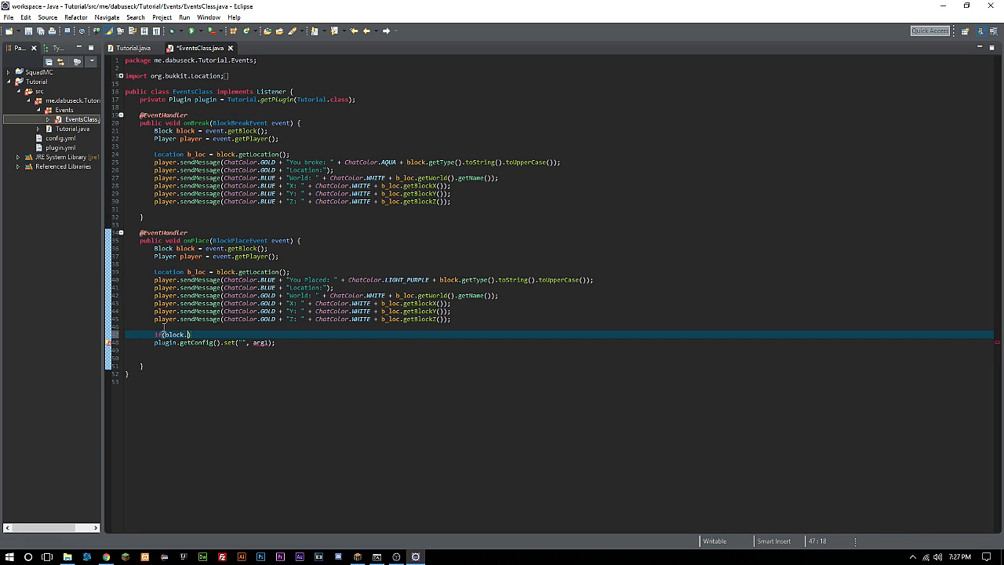
{"action": "type", "text": "getType().equals(Material."}
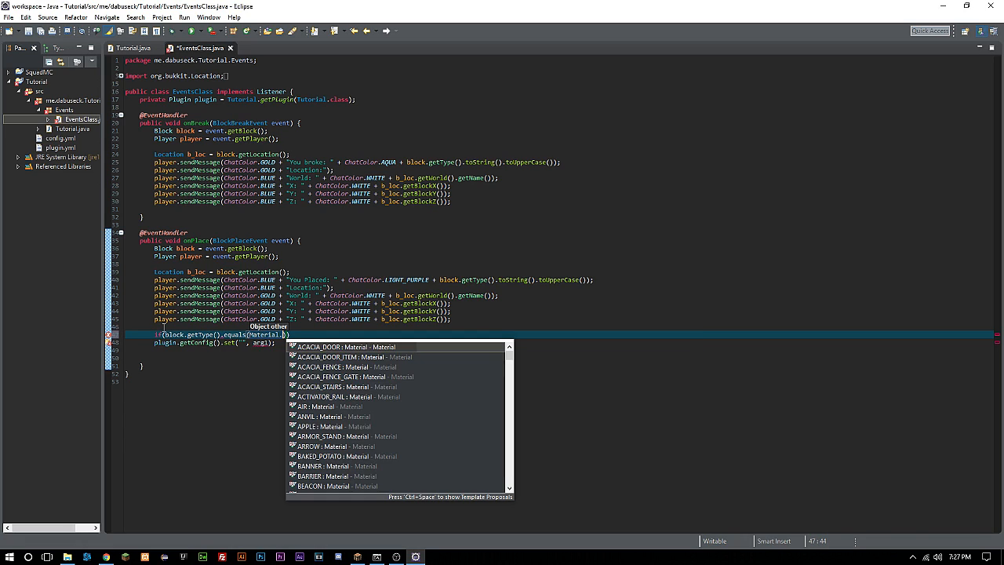
{"action": "type", "text": "TNT"}
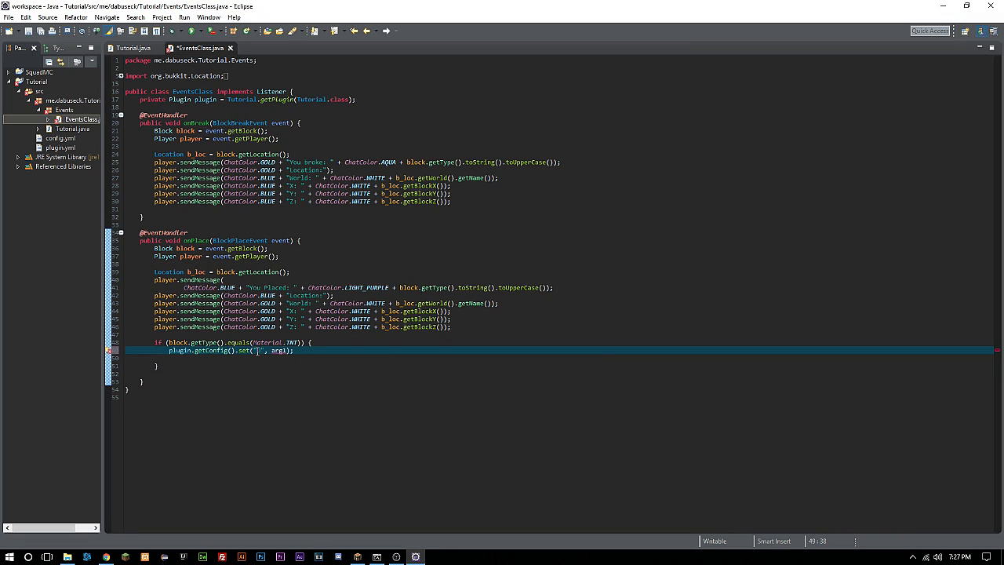
- Add an int count field and build the config path "Users." + player UUID + ".Block_" + count
{"action": "type", "text": "Users."}
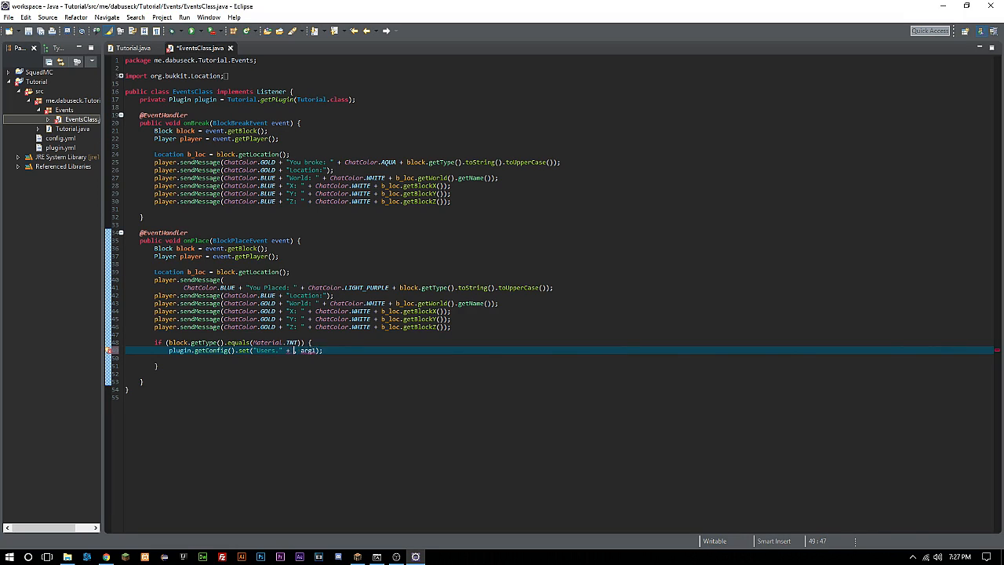
{"action": "type", "text": "player.getUniqueId() + \"."}
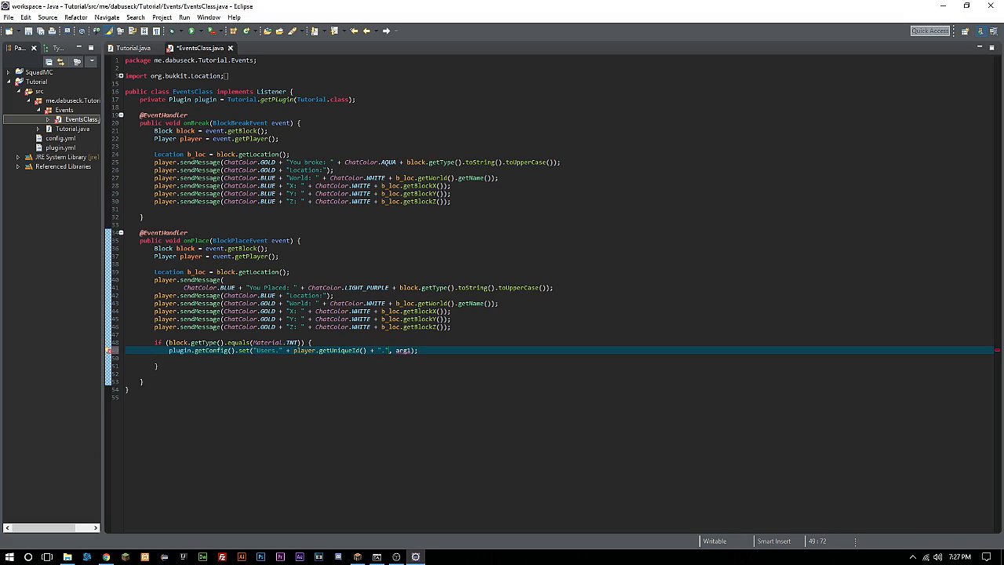
{"action": "mouse_move", "coordinate": [285, 235]}
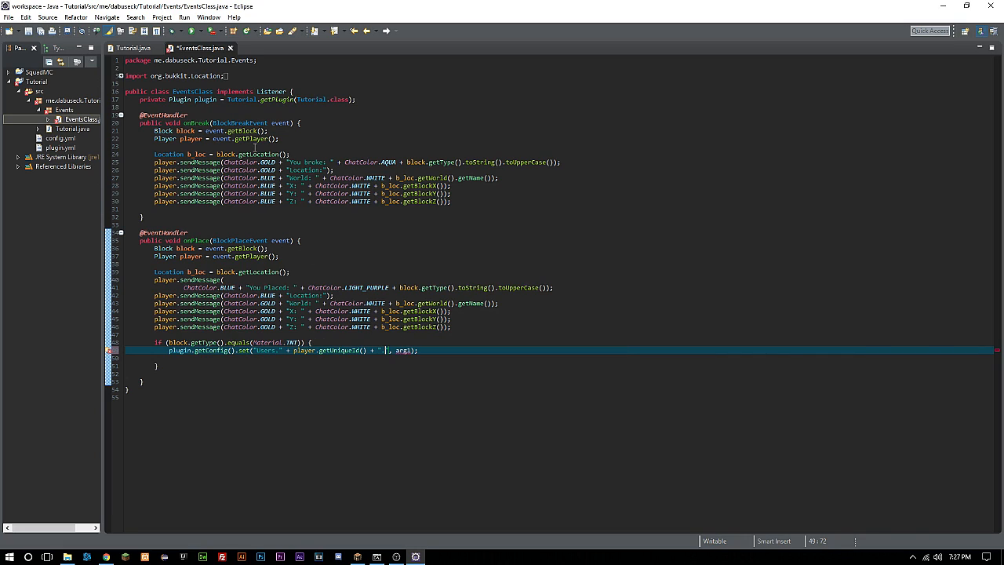
{"action": "mouse_move", "coordinate": [412, 266]}
{"action": "type", "text": "Block"}
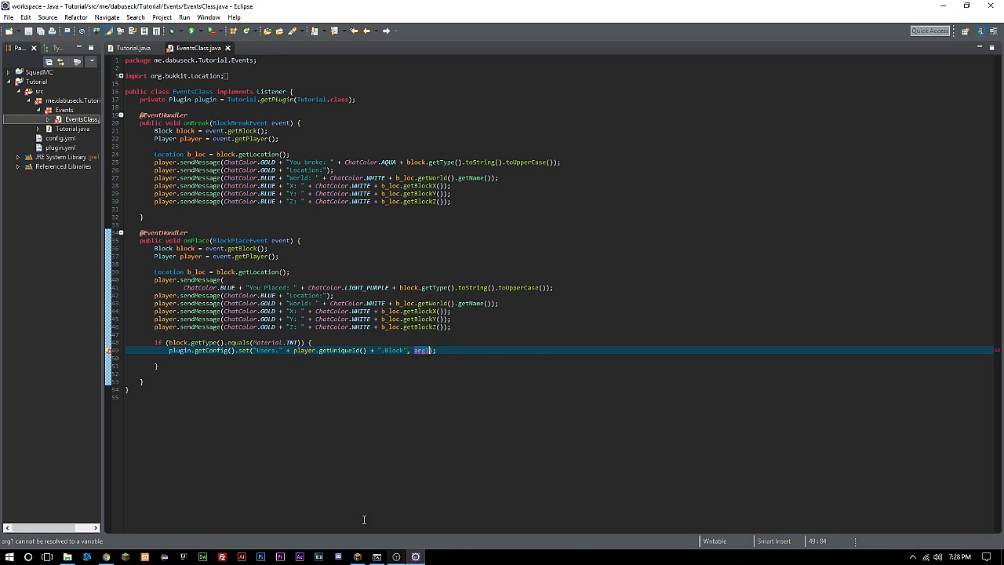
{"action": "mouse_move", "coordinate": [249, 101]}
{"action": "type", "text": "private"}
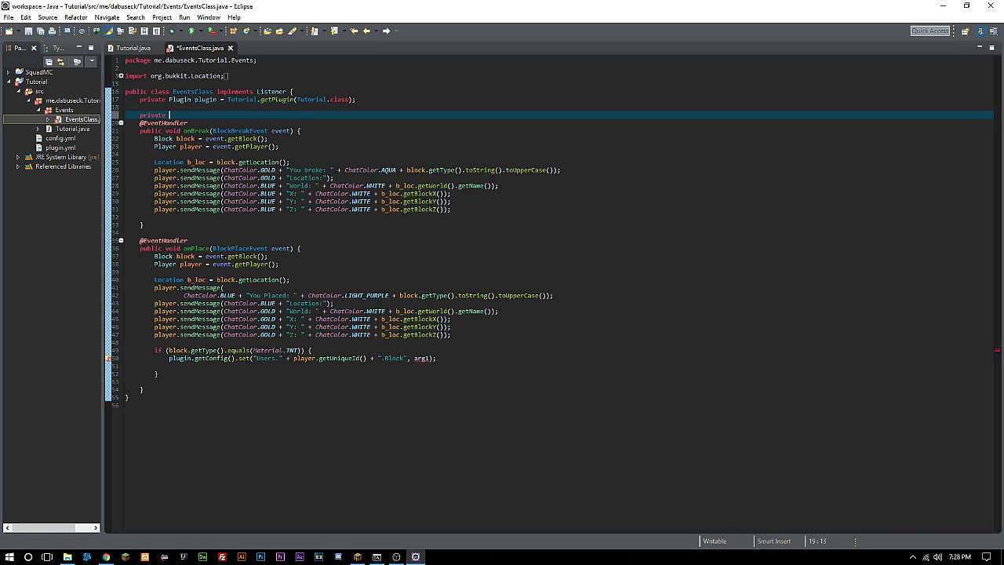
{"action": "type", "text": "int count;"}
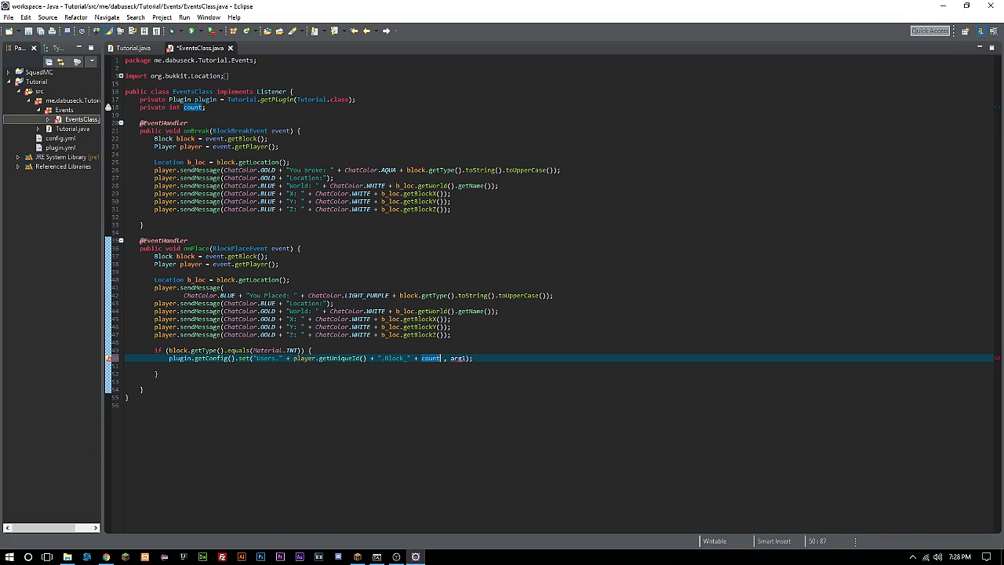
{"action": "type", "text": "+ \"\""}
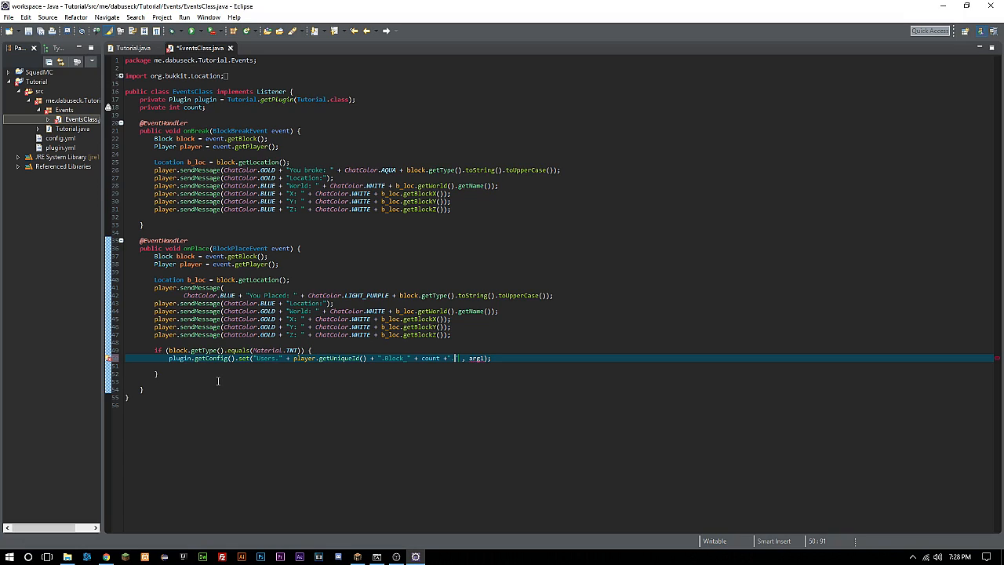
{"action": "mouse_move", "coordinate": [265, 352]}
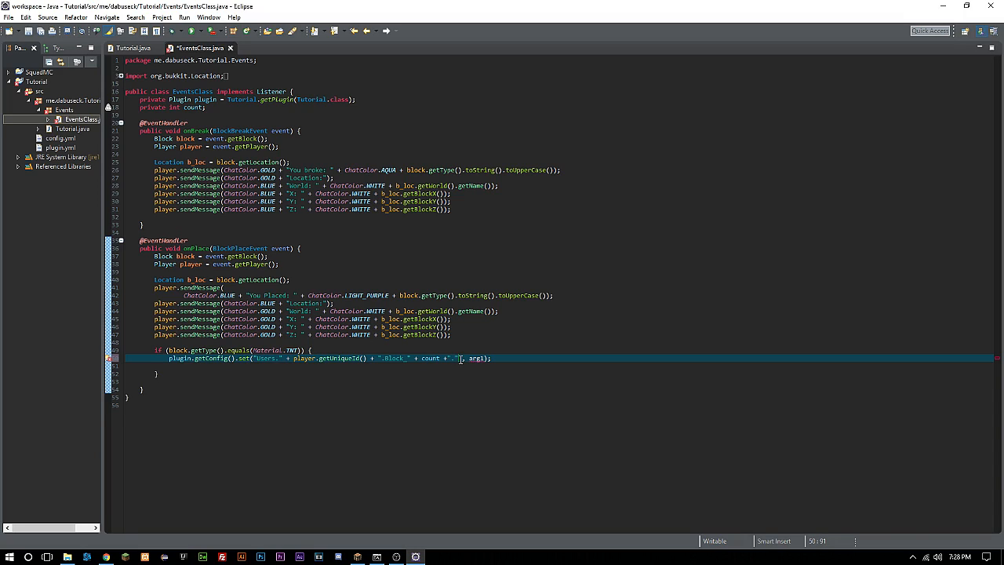
{"action": "type", "text": ".Location"}
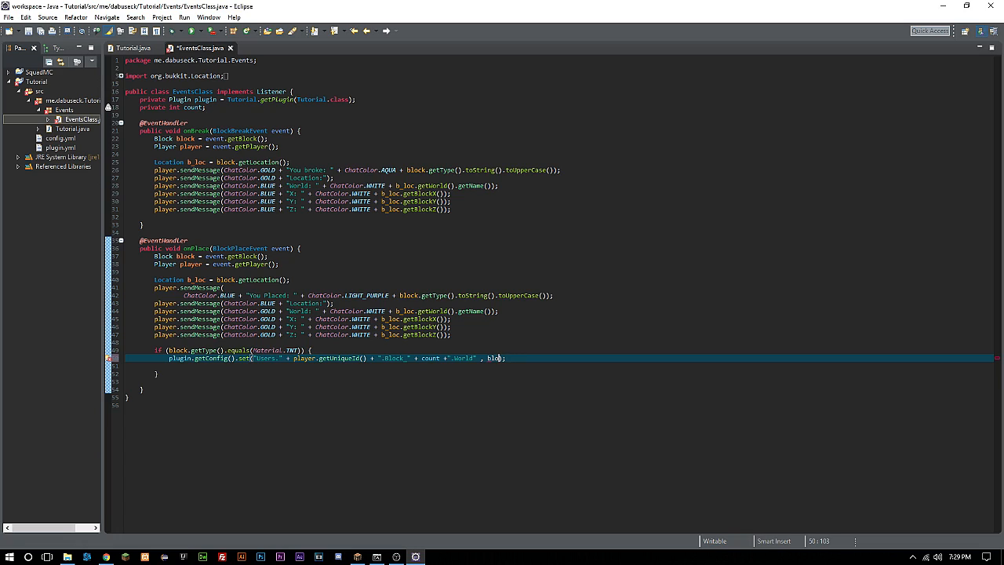
- Store the TNT block's world name and X, Y, Z coordinates from b_loc in the config
{"action": "type", "text": "block.get"}
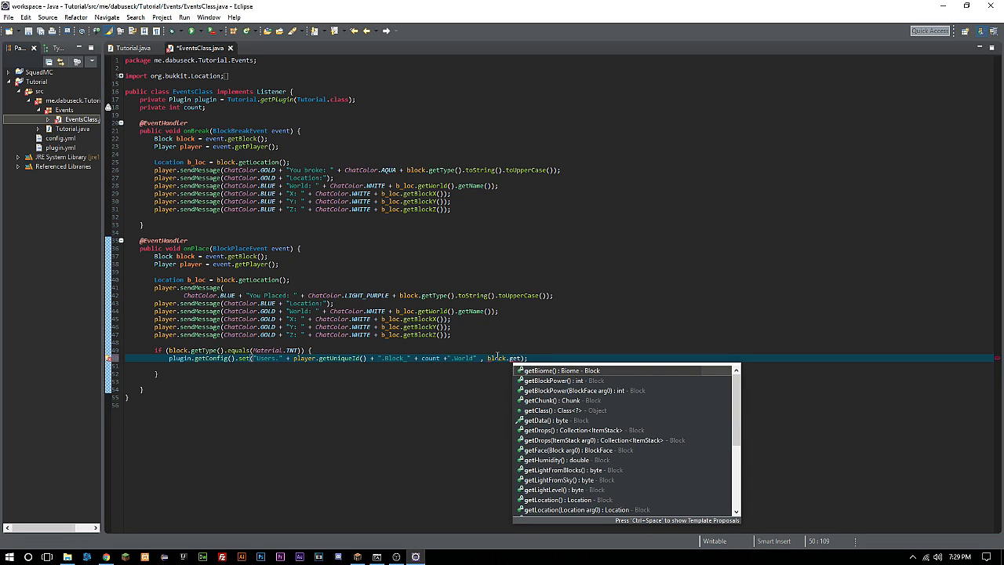
{"action": "type", "text": "getWorld().getName("}
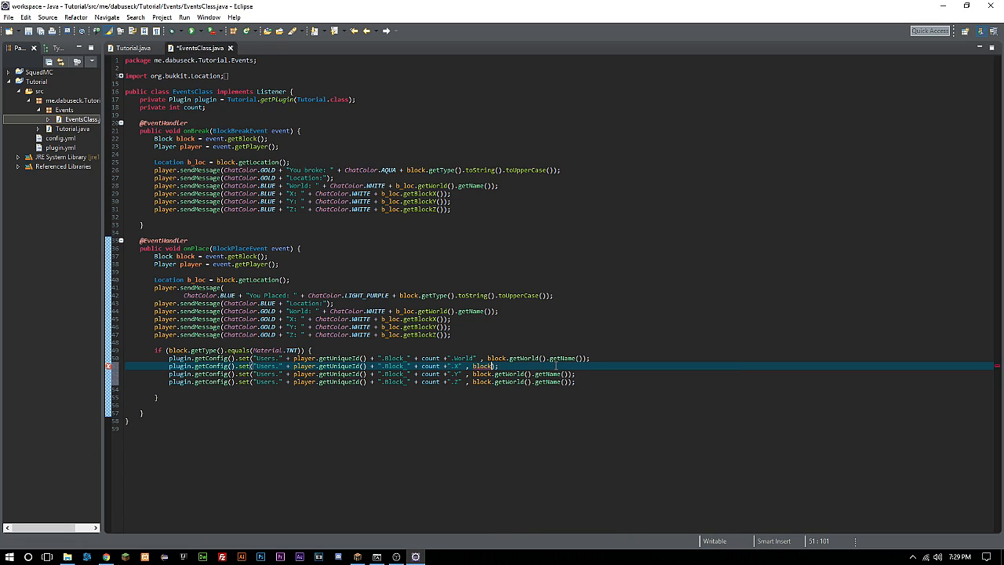
{"action": "type", "text": "get"}
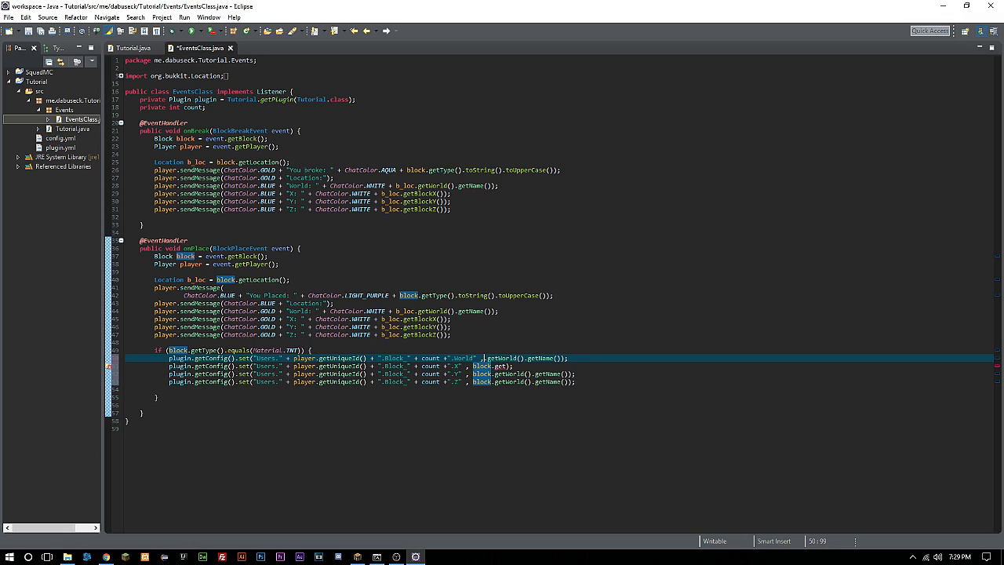
{"action": "type", "text": "b_loc"}
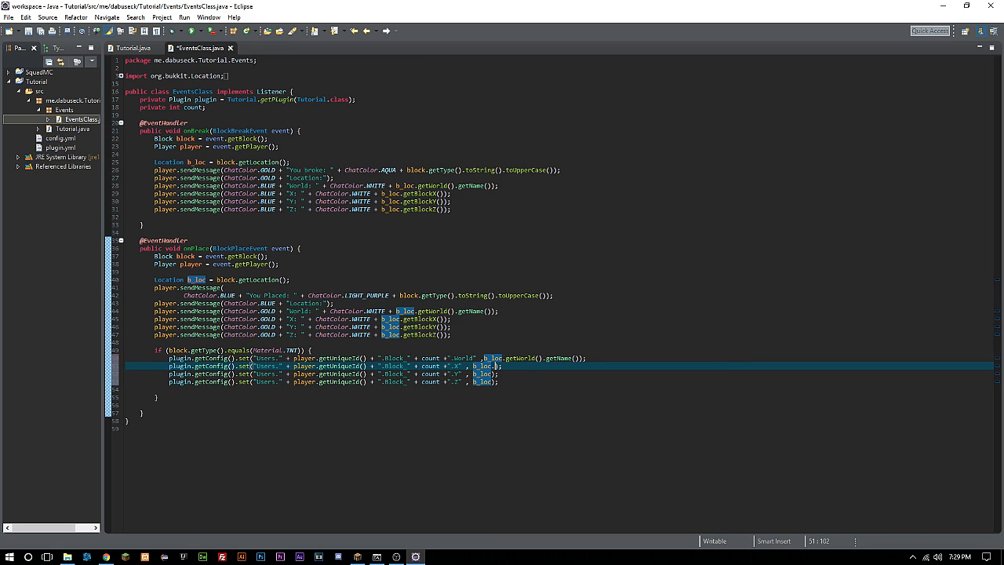
{"action": "type", "text": ".get"}
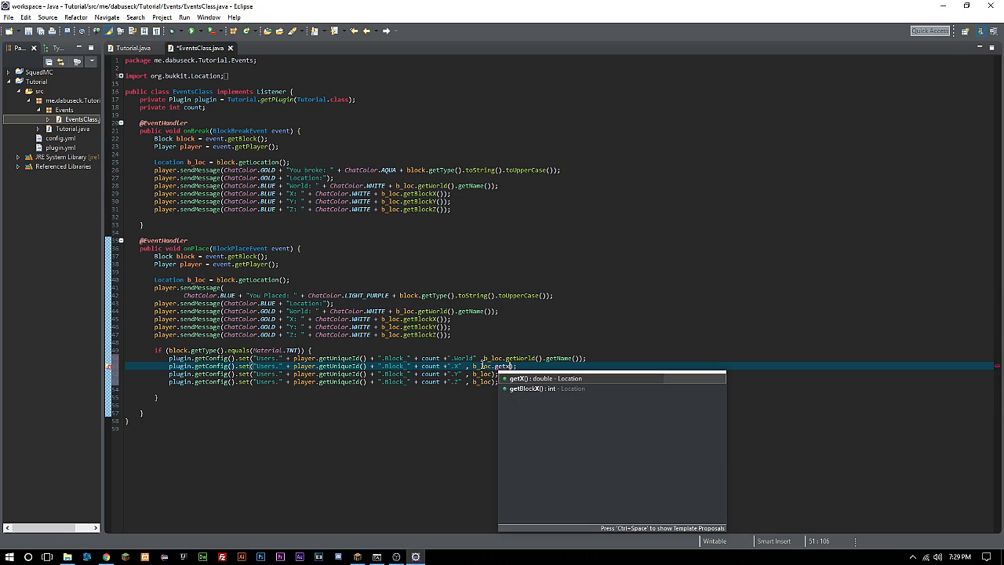
{"action": "key", "text": "Enter"}
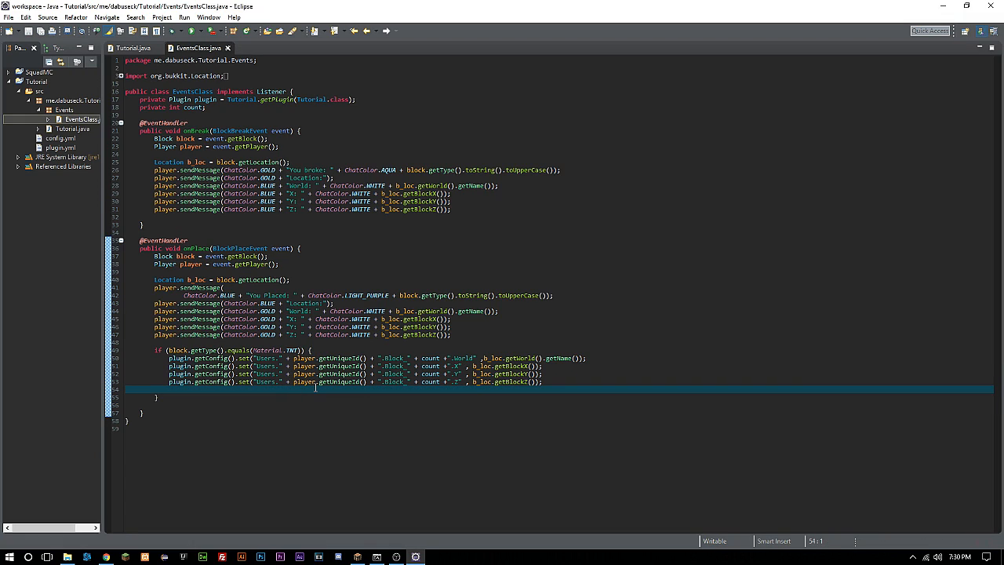
- Follow the set lines with plugin.saveConfig(); and count++;
{"action": "type", "text": "playe"}
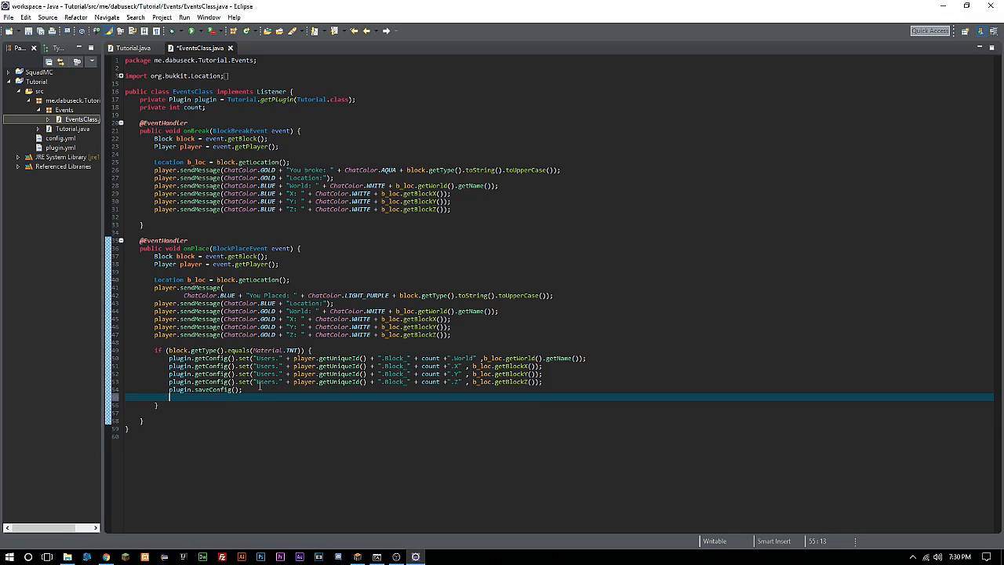
{"action": "type", "text": "count++;"}
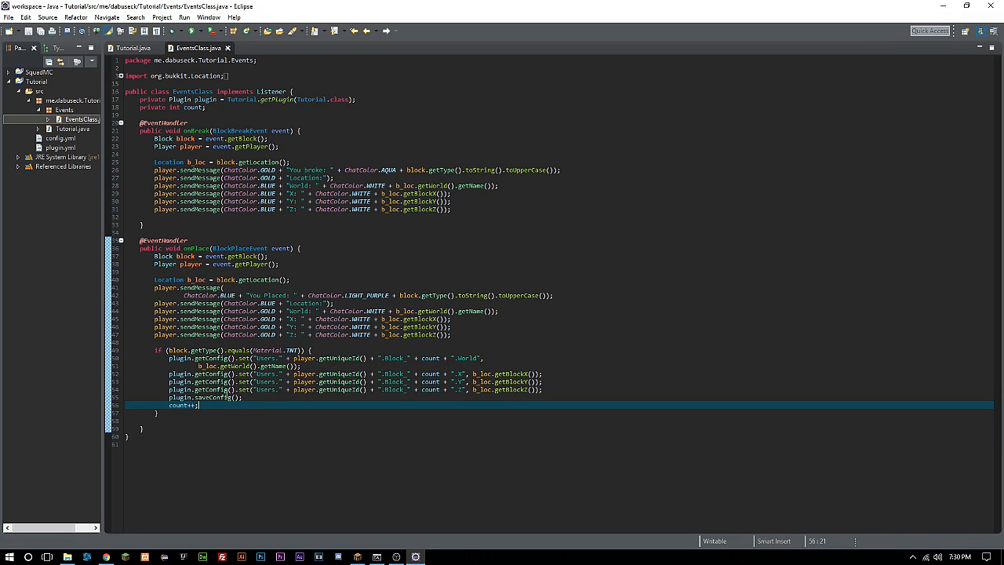
{"action": "left_click", "coordinate": [193, 107]}
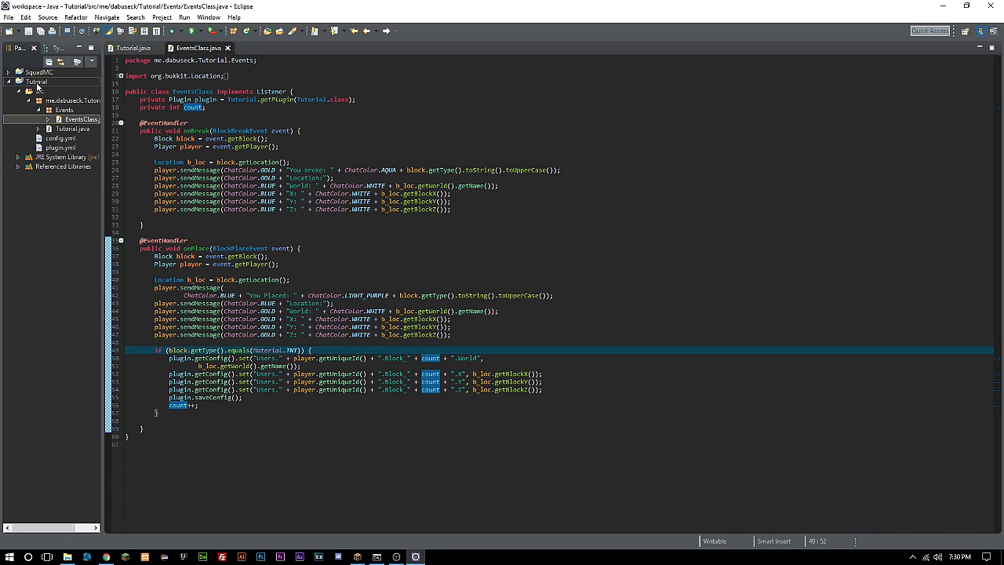
- Finish the JAR export to the plugins folder and dismiss the export warning
{"action": "left_click", "coordinate": [574, 430]}
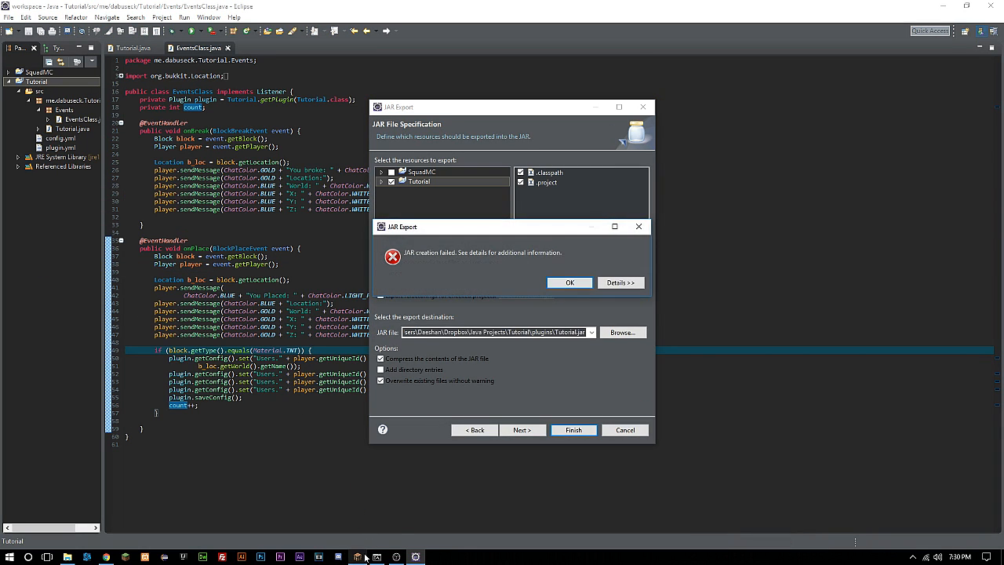
{"action": "left_click", "coordinate": [570, 282]}
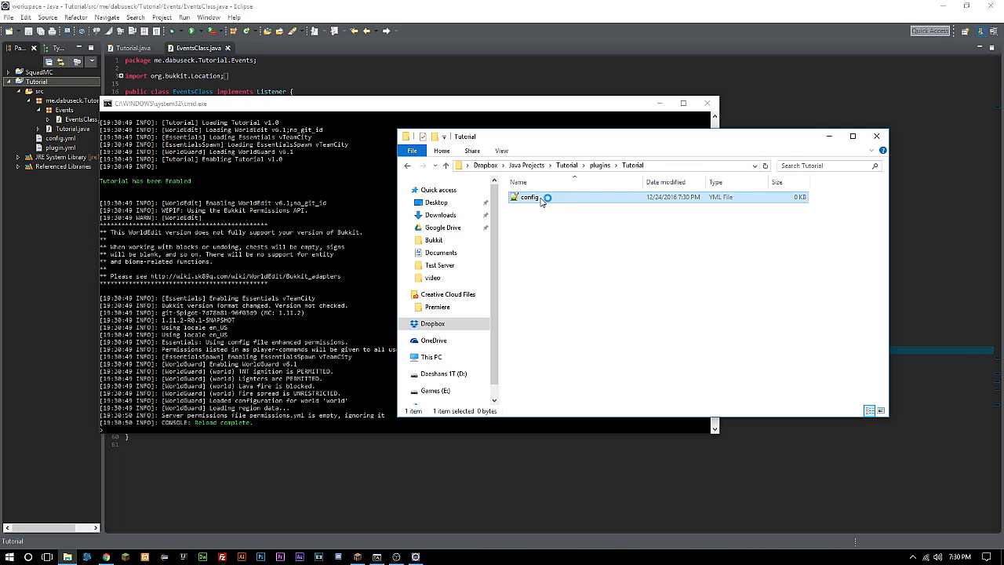
- Open config.yml from plugins\Tutorial in Notepad++ to check the Block_0 entry
{"action": "double_click", "coordinate": [527, 198]}
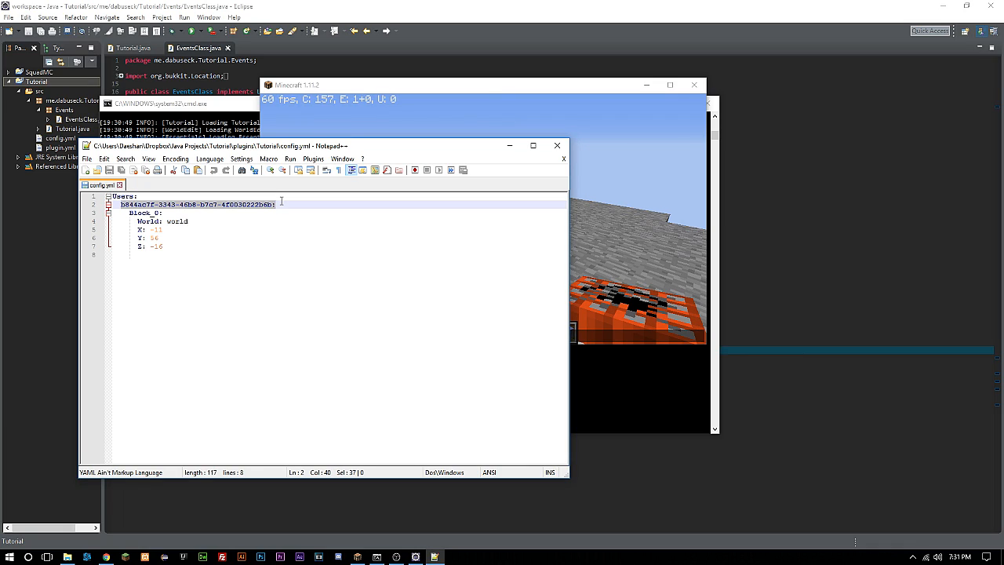
- Review the three logged TNT entries Block_0 to Block_2 in config.yml, then return to the plugin code
{"action": "left_click", "coordinate": [144, 214]}
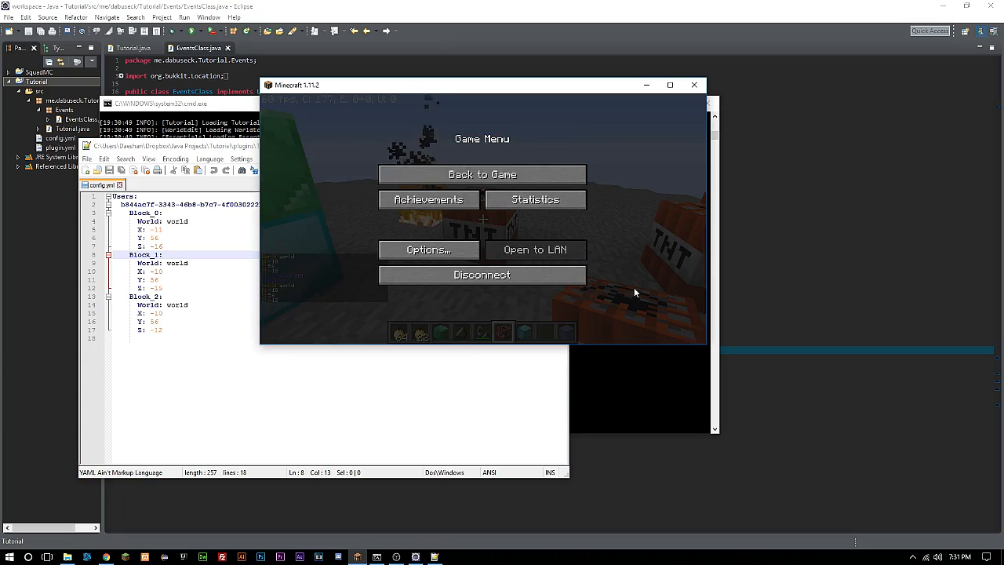
{"action": "left_click", "coordinate": [482, 174]}
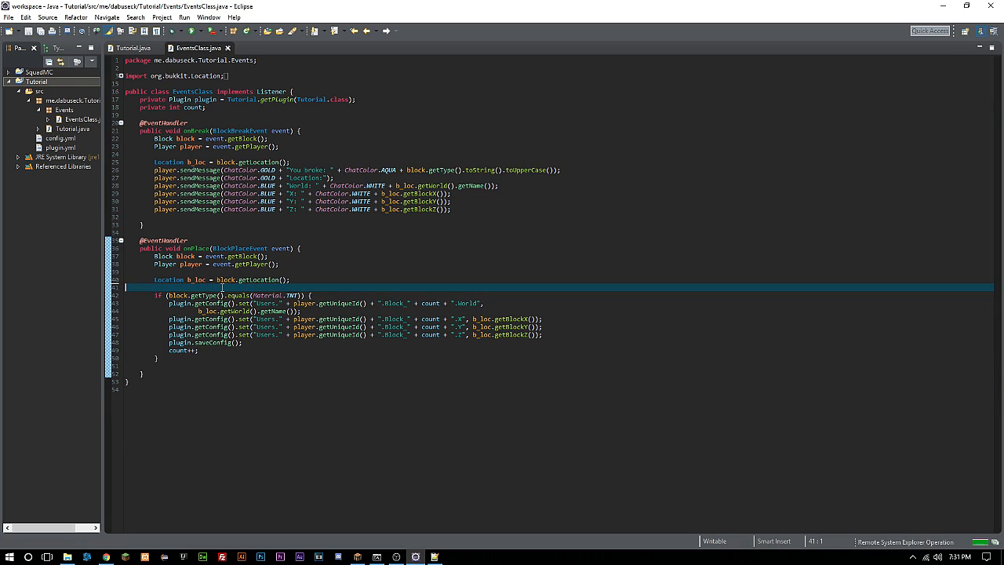
- Replace onBreak and the location messages with an AQUA chat line "Placing TNT has added you to our logs"
{"action": "type", "text": "player.sendMessage(ChatColor.RED + \"Placing T\");"}
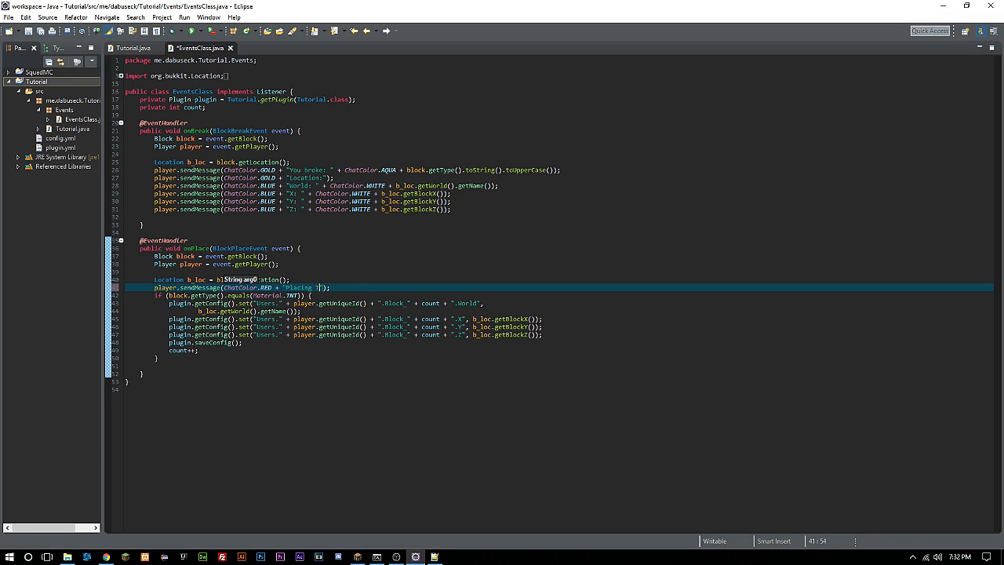
{"action": "type", "text": "NT has added you to out logs!"}
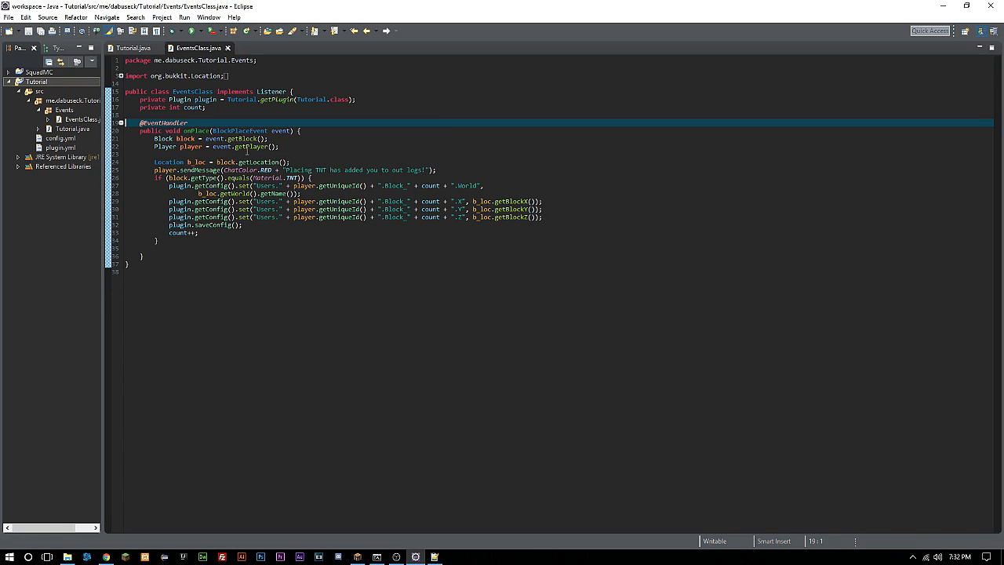
{"action": "right_click", "coordinate": [35, 81]}
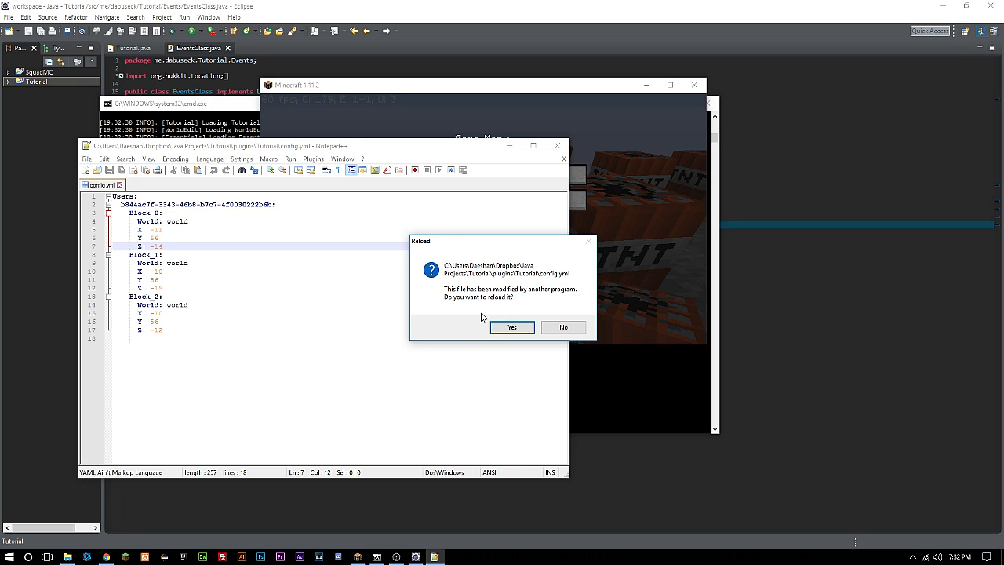
- Accept the Reload prompt so config.yml shows TNT entries Block_0 through Block_5
{"action": "left_click", "coordinate": [512, 328]}
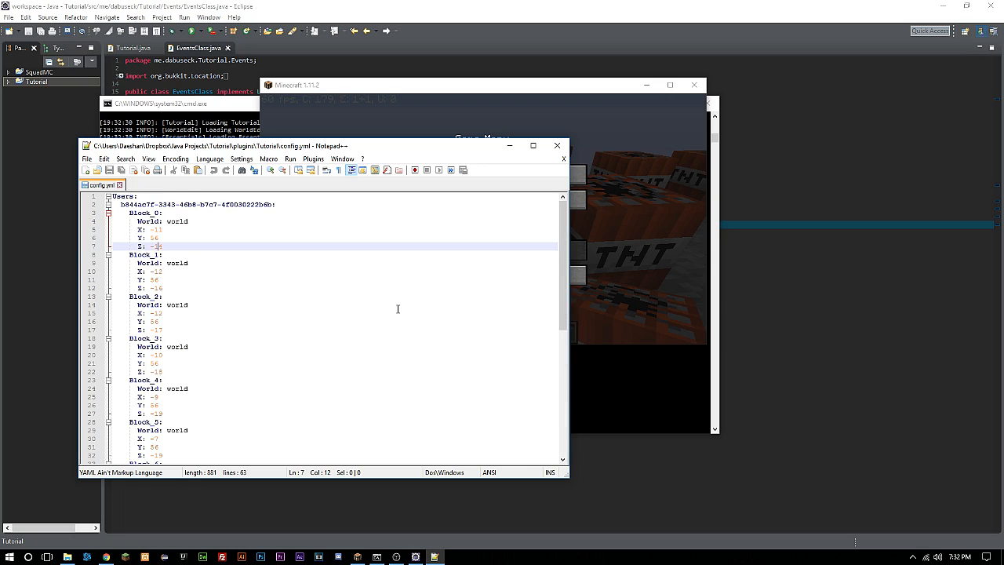
{"action": "mouse_move", "coordinate": [394, 306]}
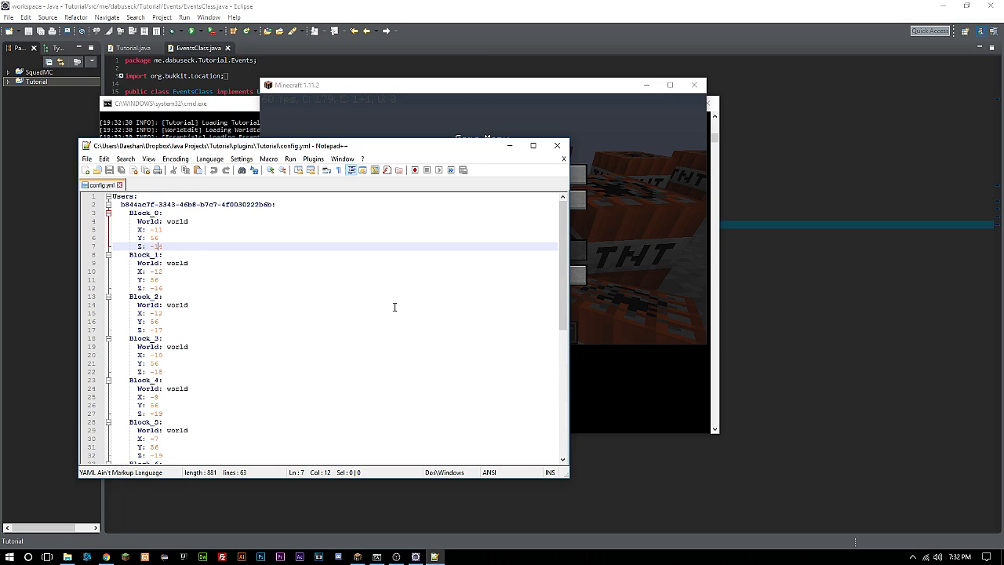